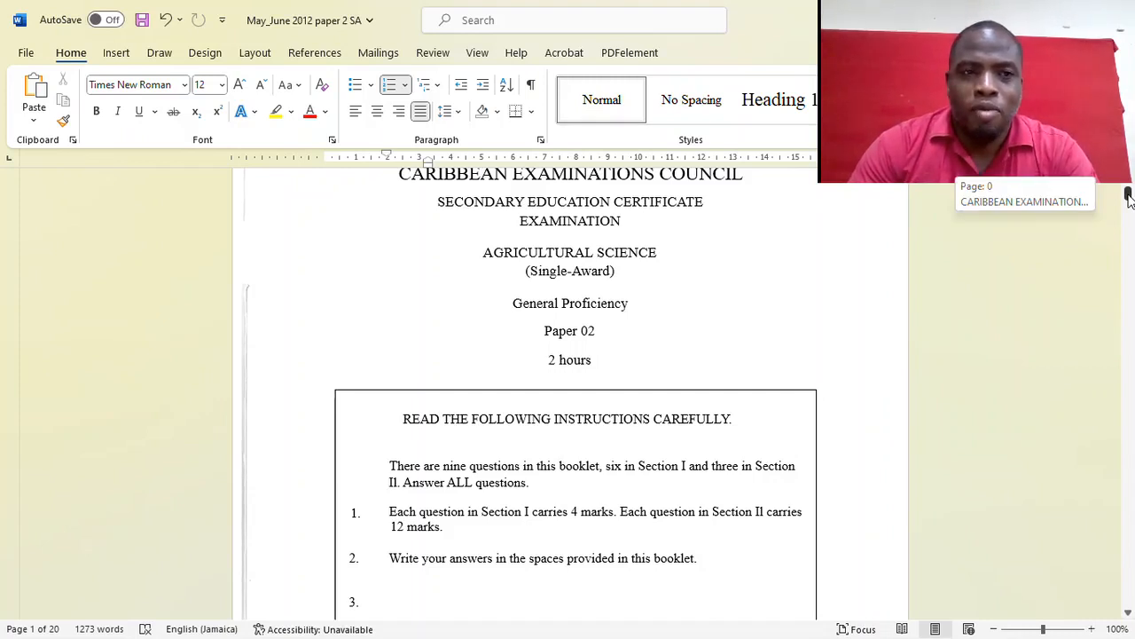
Scroll past the cover page instructions to Section 1, question 1 on agricultural careers
{"action": "scroll", "scroll_direction": "down", "scroll_amount": 3}
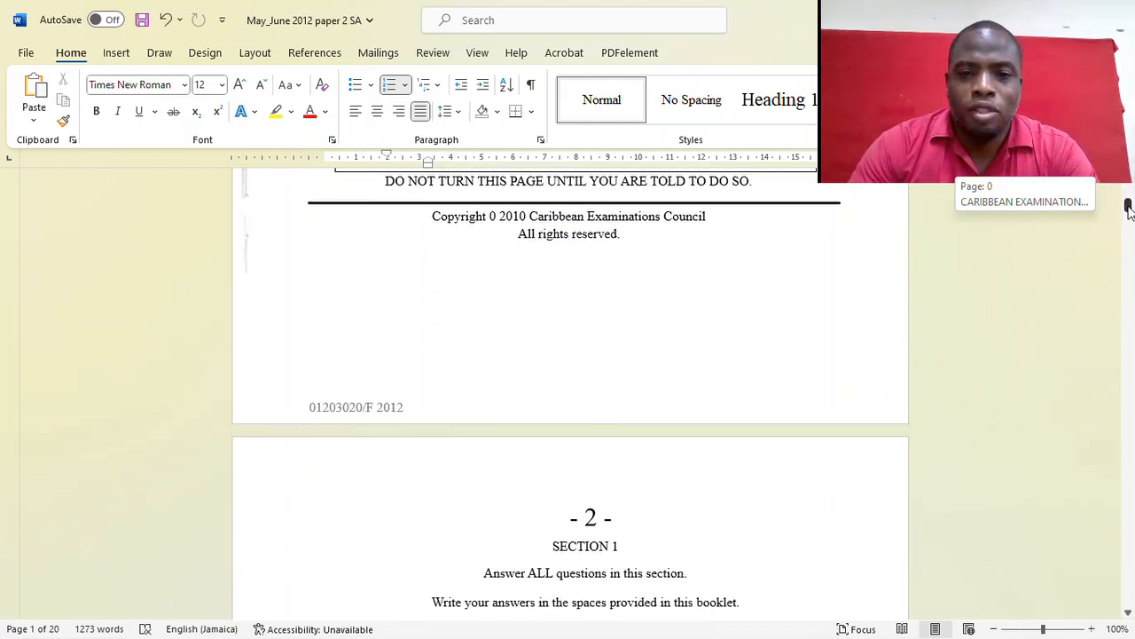
{"action": "scroll", "scroll_direction": "down", "scroll_amount": 3}
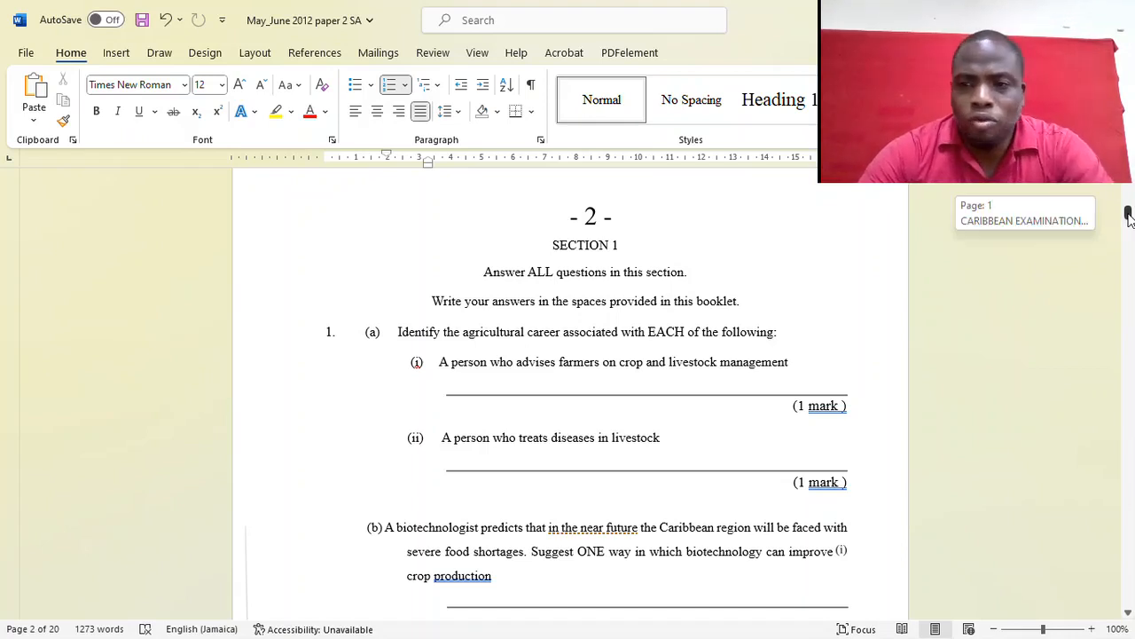
Scroll to show question 1(b) on biotechnology down to its 'Total 4 marks' line
{"action": "scroll", "scroll_direction": "down", "scroll_amount": 3}
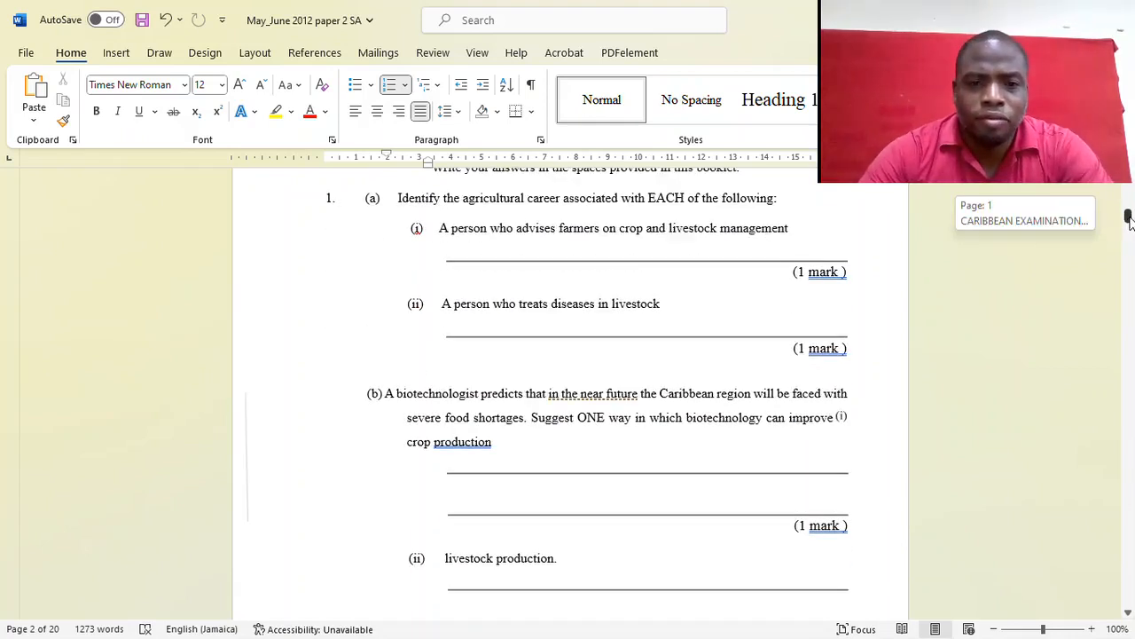
{"action": "scroll", "scroll_direction": "down", "scroll_amount": 3}
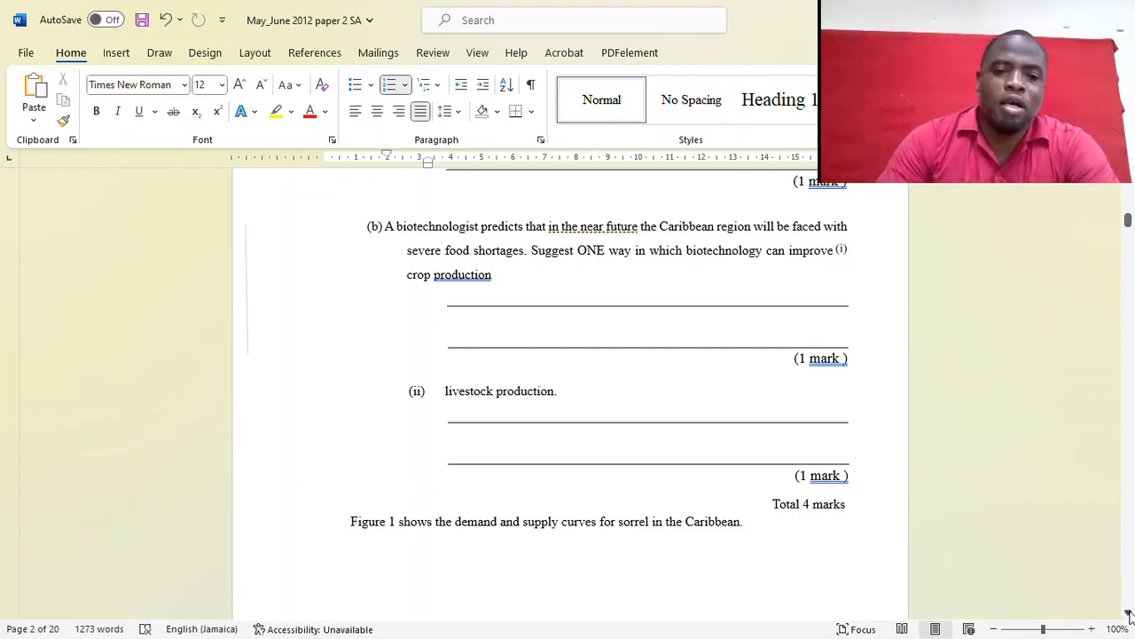
Scroll to the bottom of page 2 with the Figure 1 sorrel sentence and 'GO ON TO THE NEXT PAGE'
{"action": "scroll", "scroll_direction": "down", "scroll_amount": 3}
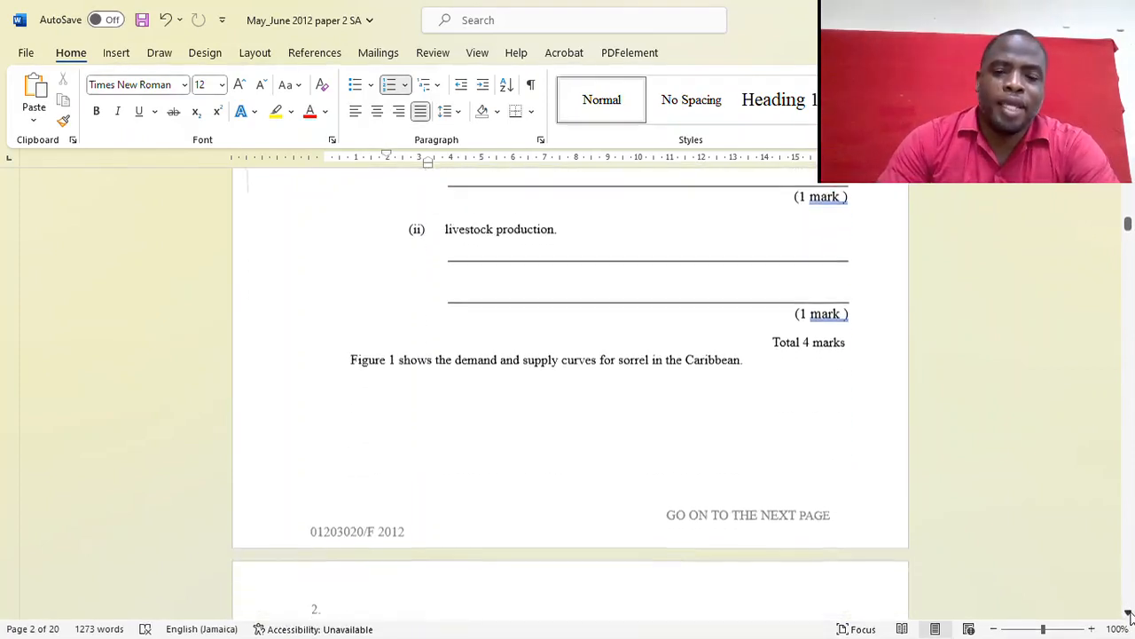
{"action": "scroll", "scroll_direction": "down", "scroll_amount": 3}
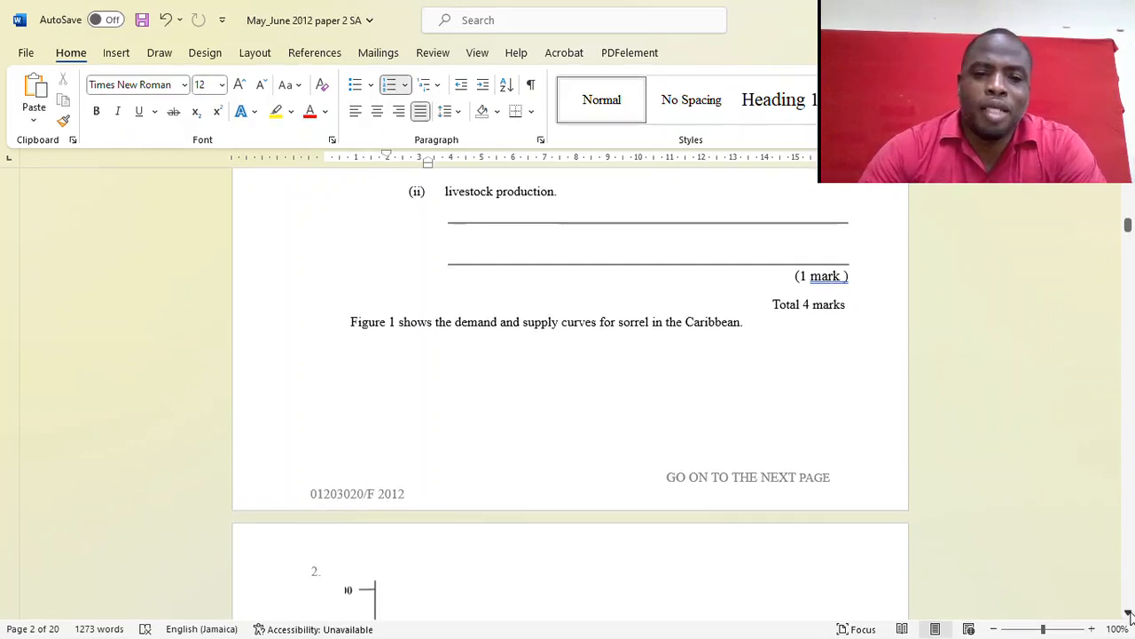
Scroll to page 3 so Figure 1's intersecting demand and supply curves X and Y are shown
{"action": "scroll", "scroll_direction": "down", "scroll_amount": 3}
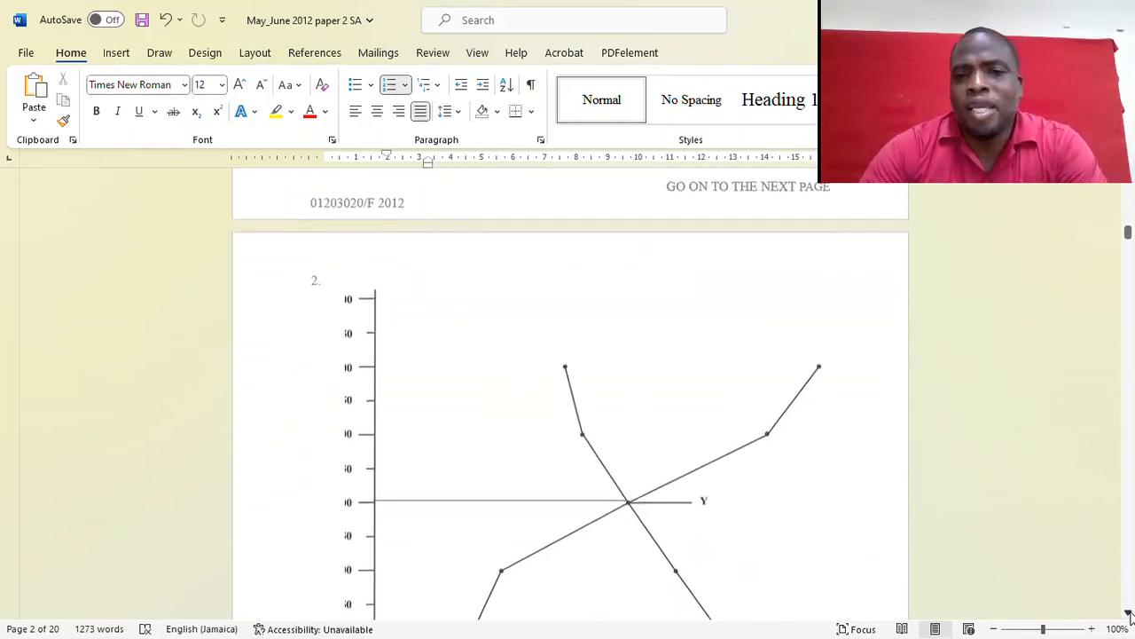
{"action": "scroll", "scroll_direction": "down", "scroll_amount": 3}
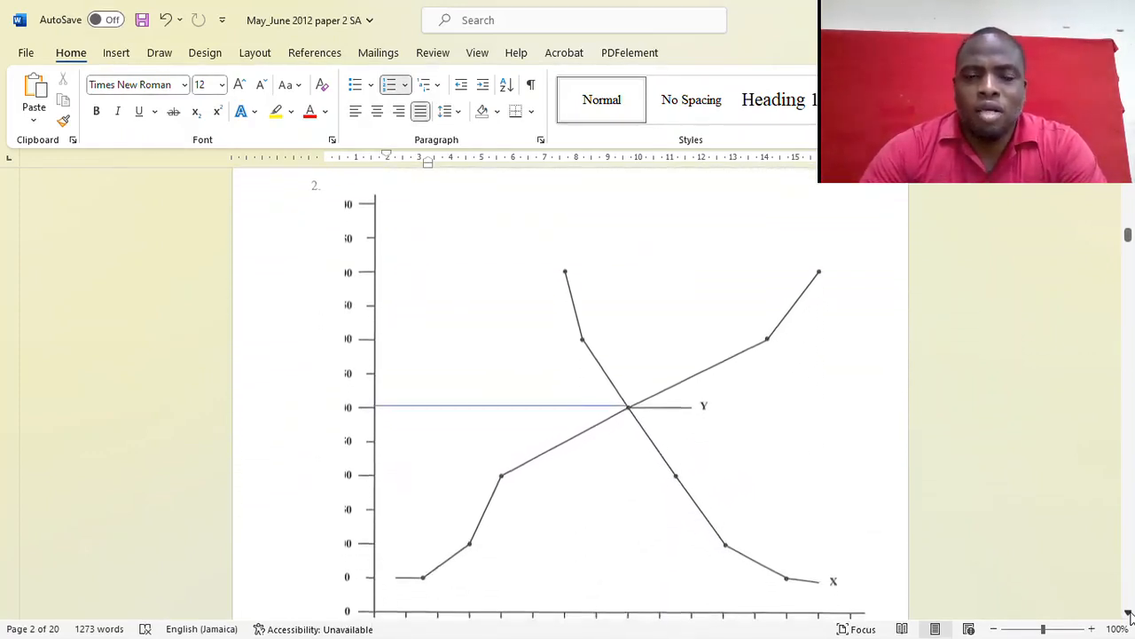
{"action": "scroll", "scroll_direction": "down", "scroll_amount": 3}
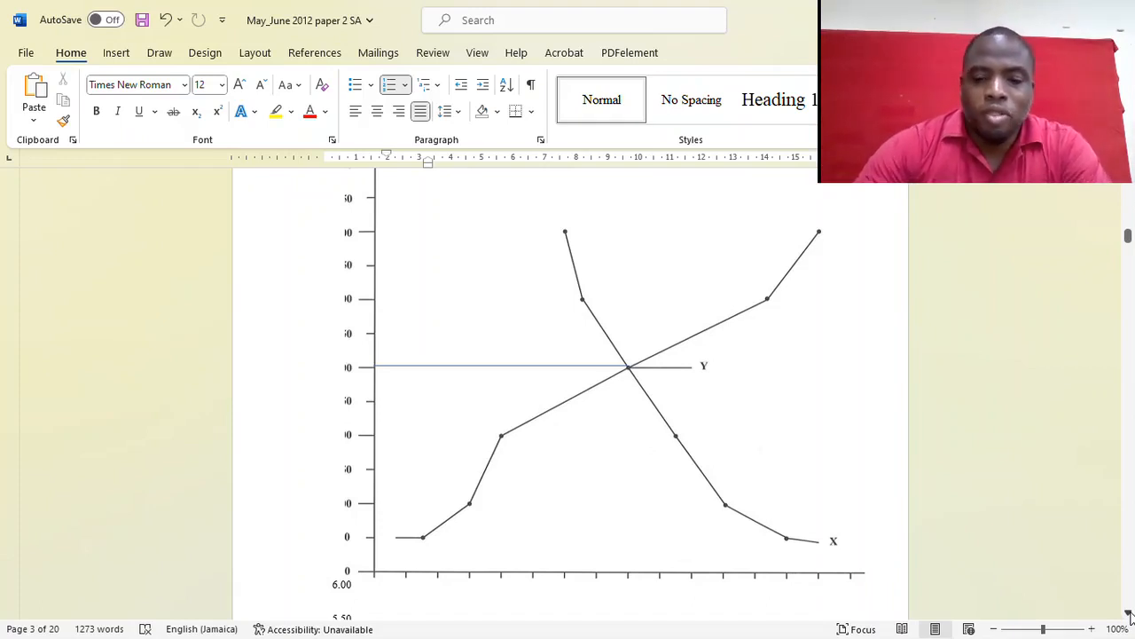
Scroll below Figure 1 to question 2's parts on identifying X and Y and surplus sorrel
{"action": "scroll", "scroll_direction": "down", "scroll_amount": 3}
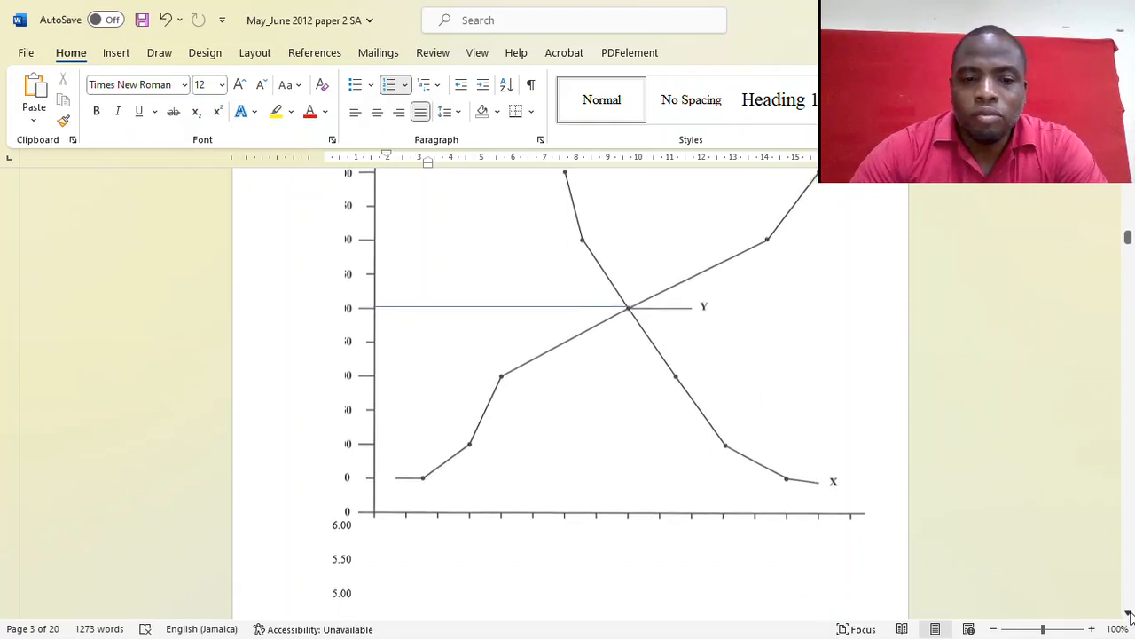
{"action": "scroll", "scroll_direction": "down", "scroll_amount": 3}
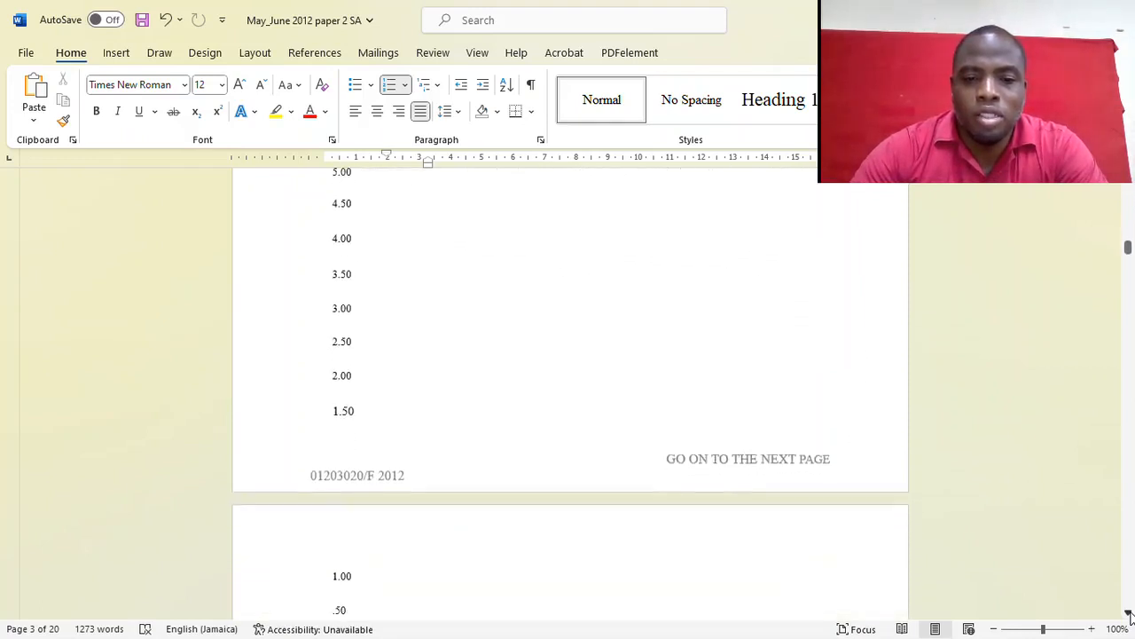
{"action": "scroll", "scroll_direction": "down", "scroll_amount": 3}
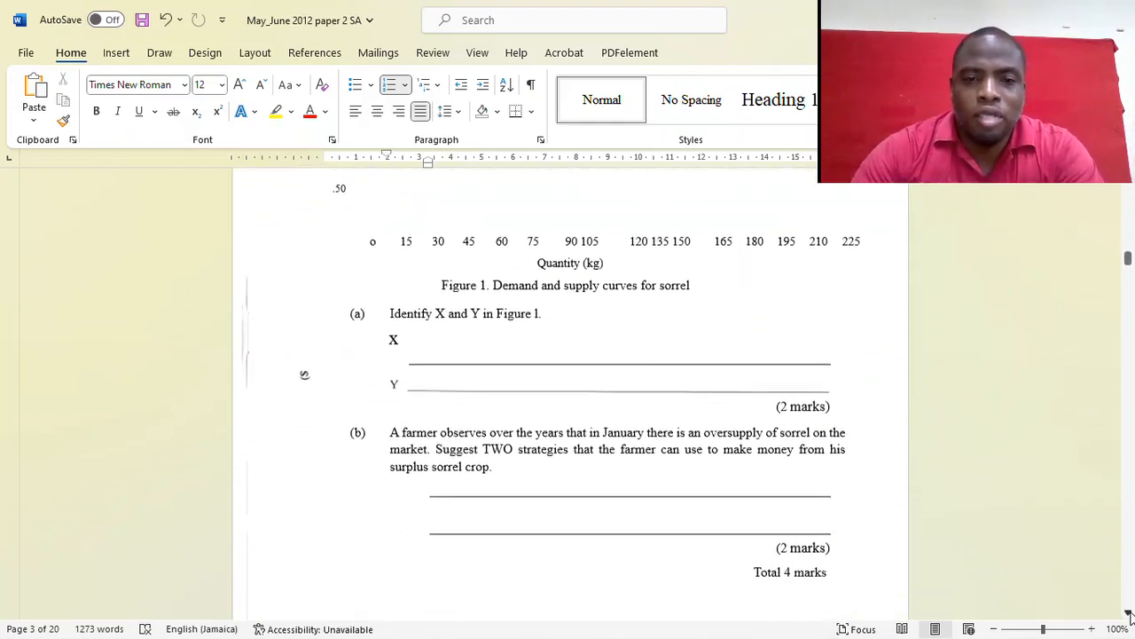
{"action": "scroll", "scroll_direction": "down", "scroll_amount": 3}
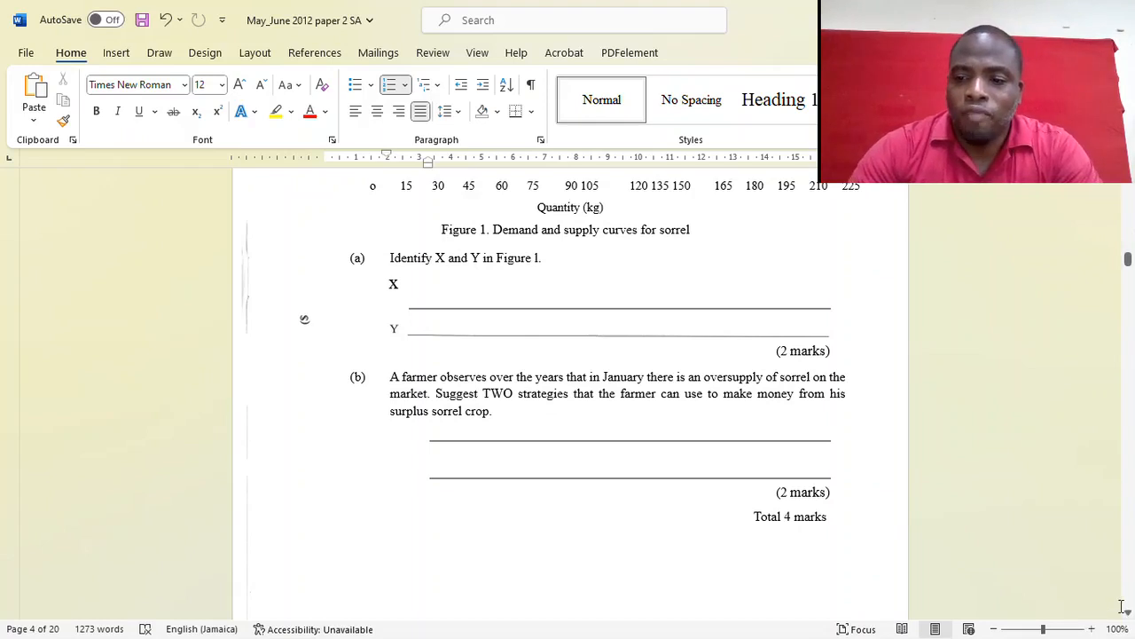
Scroll to question 4 on Ramesh and Leela's soil pH readings of 4.5 and 6.5, parts (a) to (c)
{"action": "scroll", "scroll_direction": "down", "scroll_amount": 3}
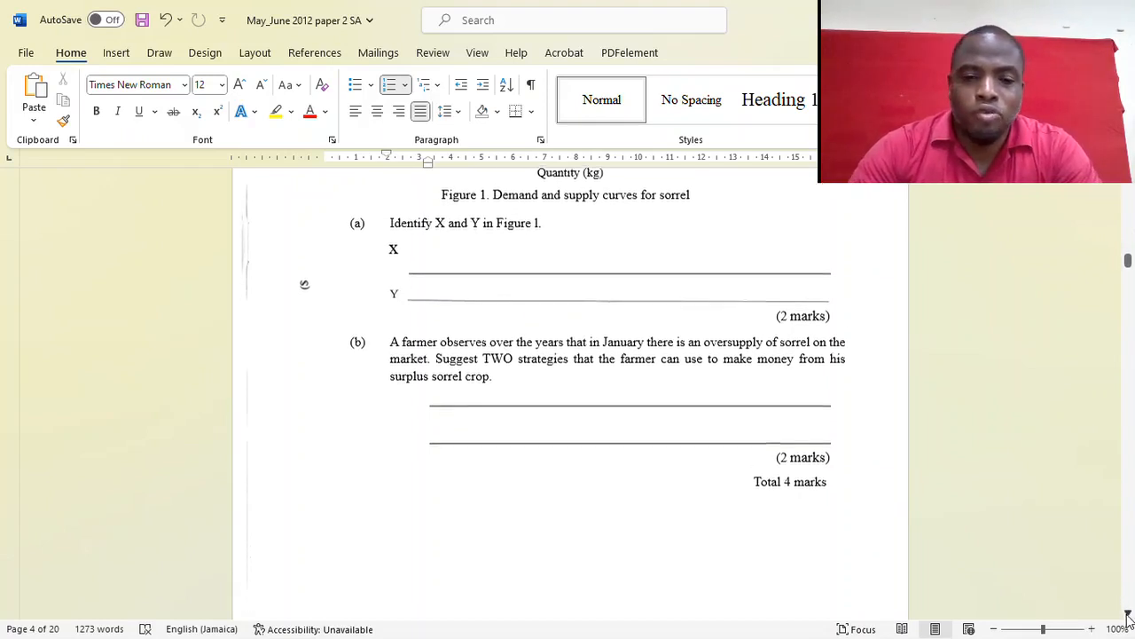
{"action": "scroll", "scroll_direction": "down", "scroll_amount": 3}
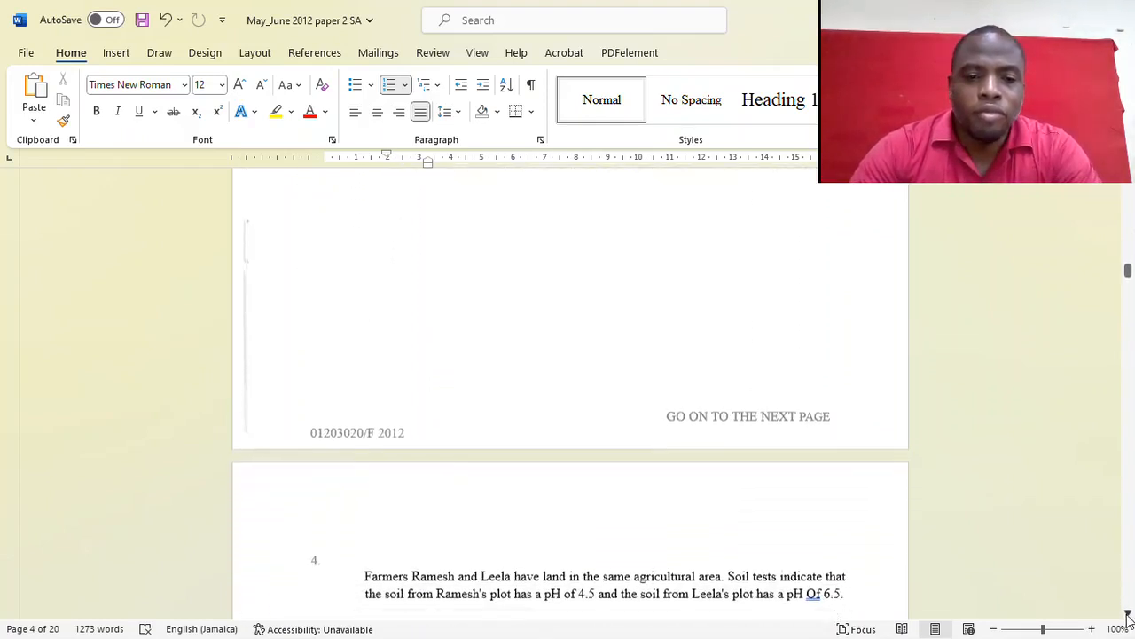
{"action": "scroll", "scroll_direction": "down", "scroll_amount": 3}
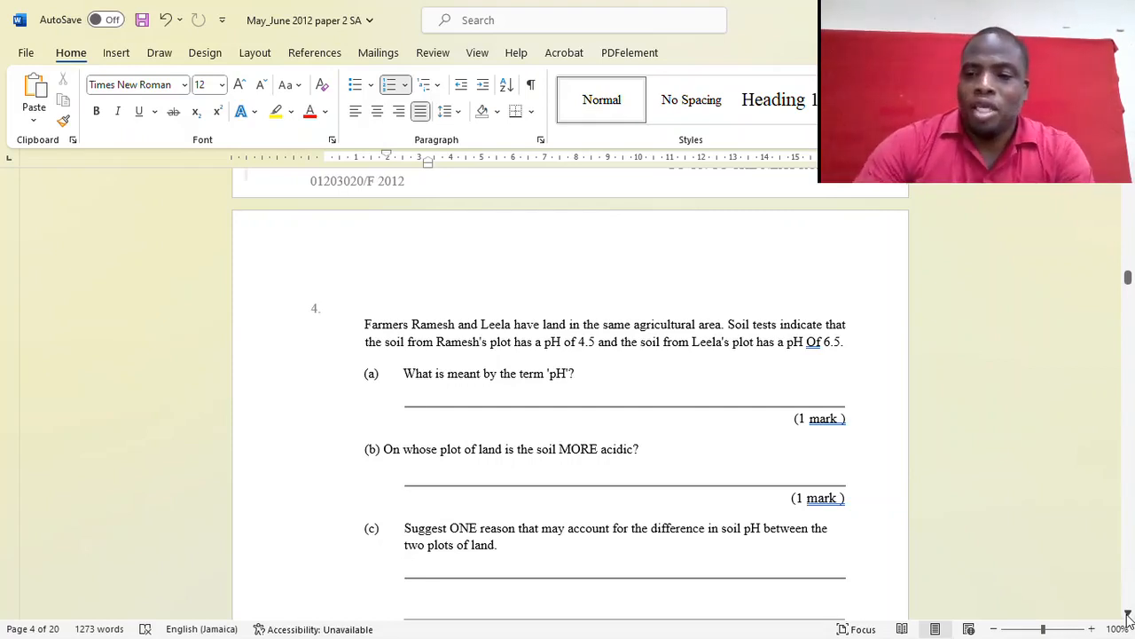
Scroll slightly so question 4(d) on managing acidic soils appears alongside parts (a) to (c)
{"action": "scroll", "scroll_direction": "down", "scroll_amount": 3}
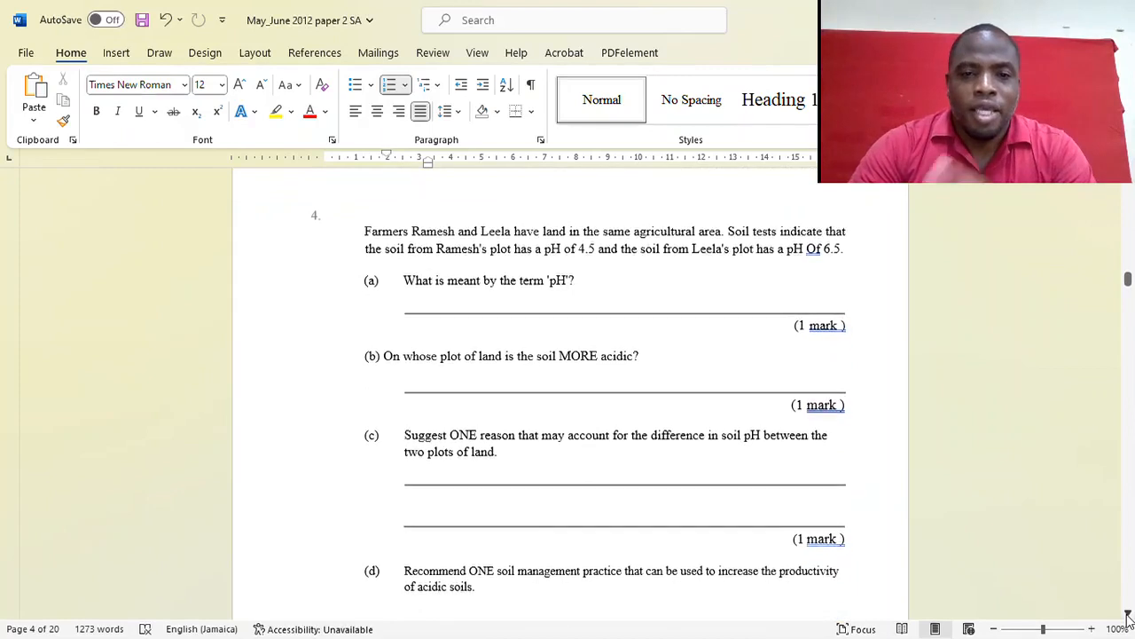
{"action": "scroll", "scroll_direction": "down", "scroll_amount": 3}
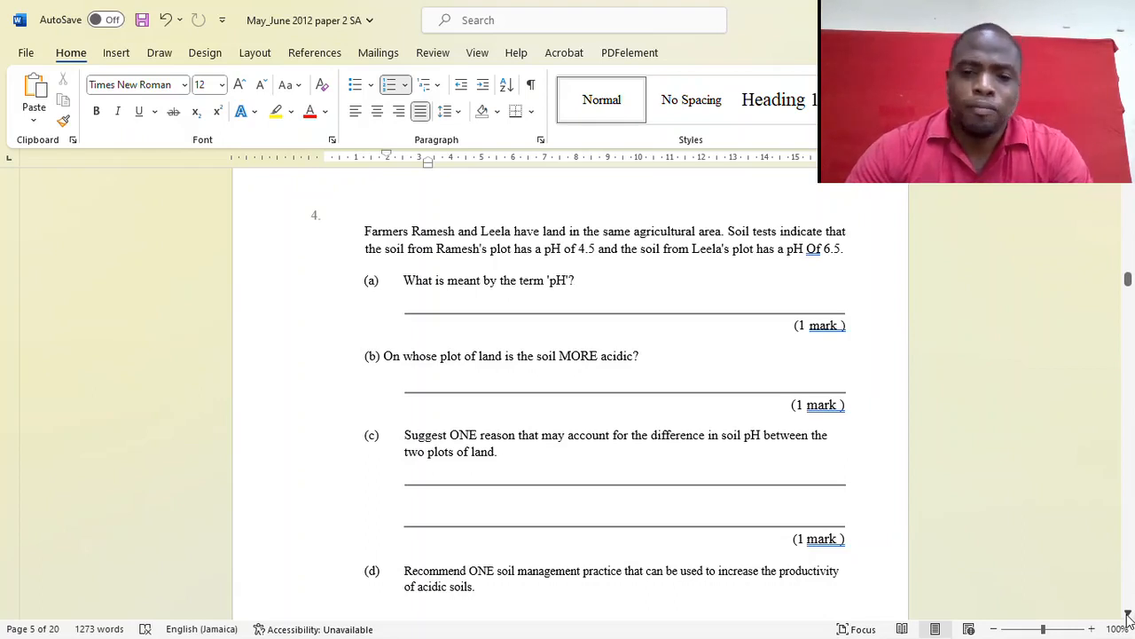
Scroll page 5 so parts (b), (c) and (d) of the soil pH question and its mark line are fully shown
{"action": "scroll", "scroll_direction": "down", "scroll_amount": 3}
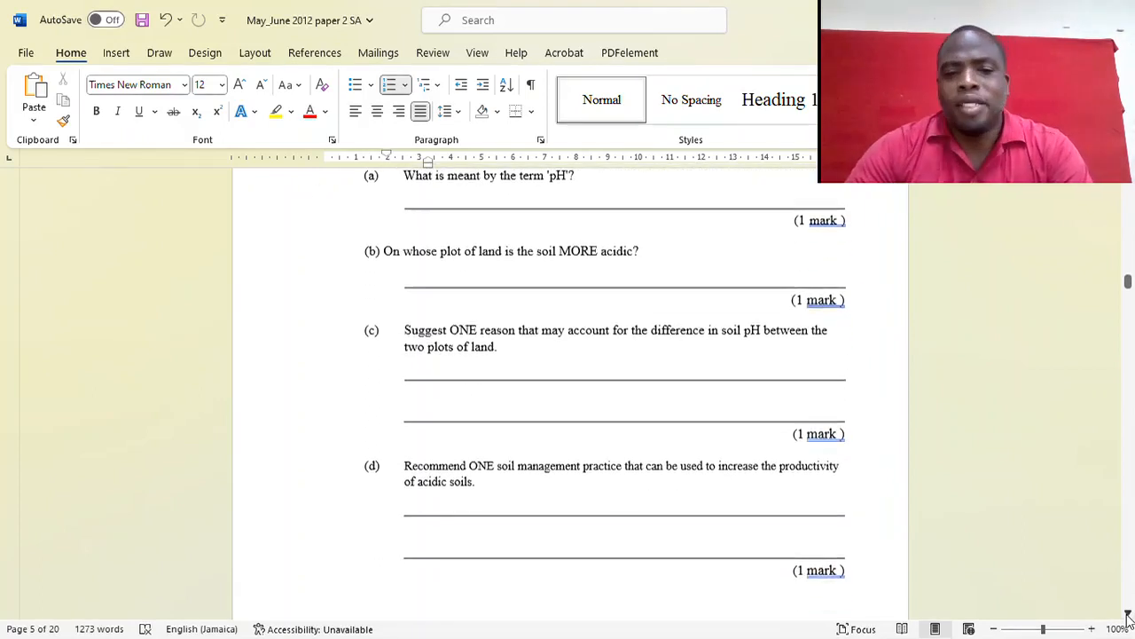
{"action": "scroll", "scroll_direction": "down", "scroll_amount": 3}
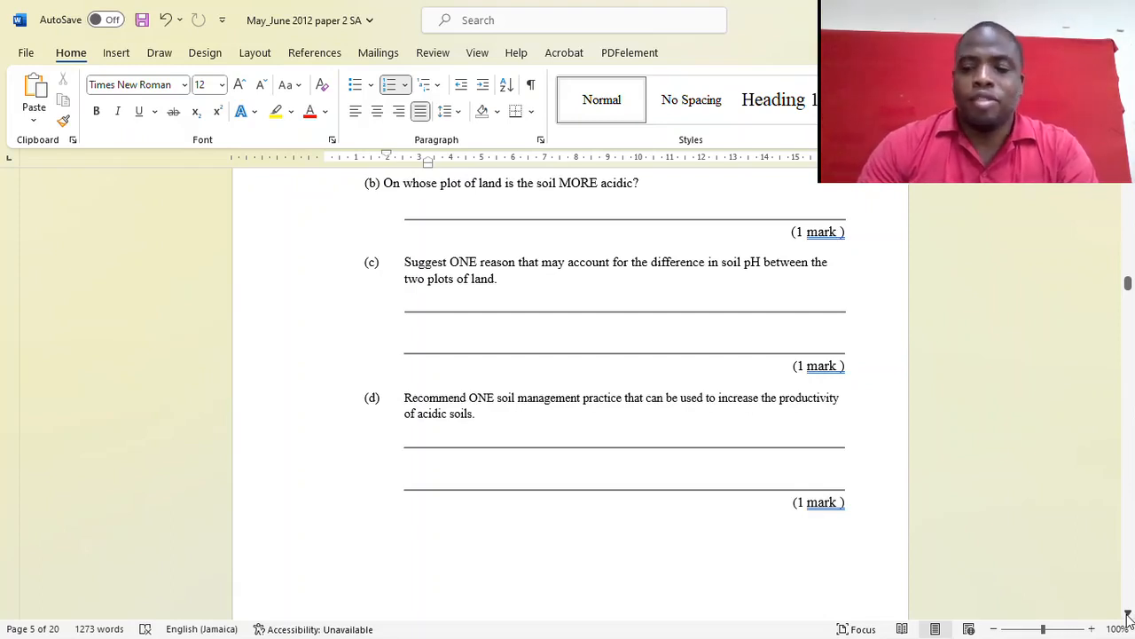
Scroll to page 6 showing Table 1 and parts (a)–(c) of the burning and soil erosion question
{"action": "scroll", "scroll_direction": "down", "scroll_amount": 3}
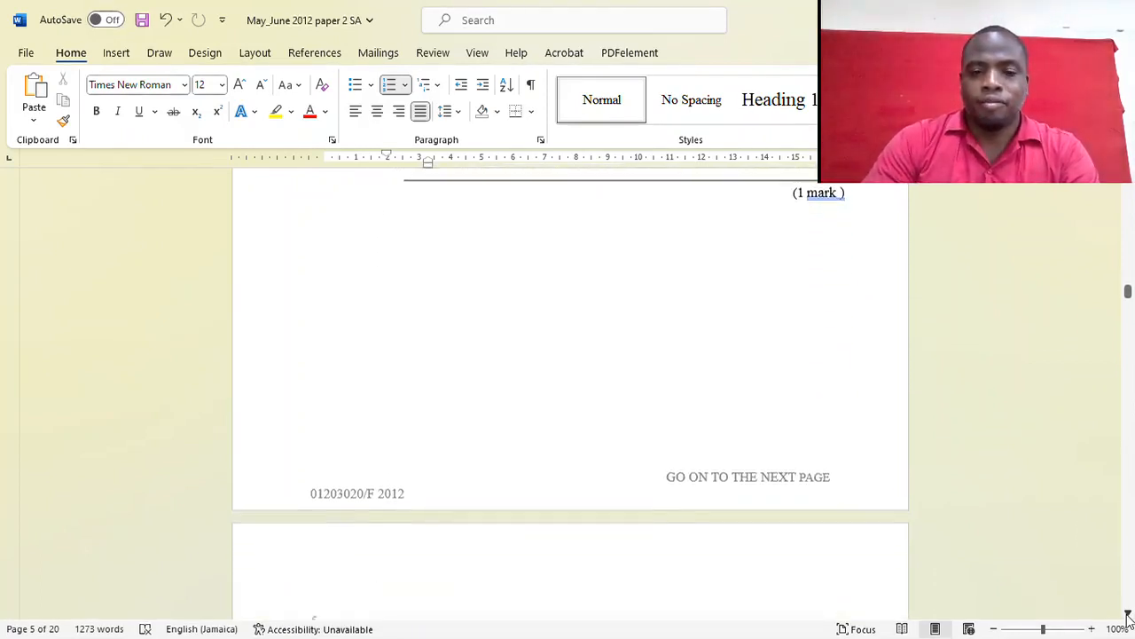
{"action": "scroll", "scroll_direction": "down", "scroll_amount": 3}
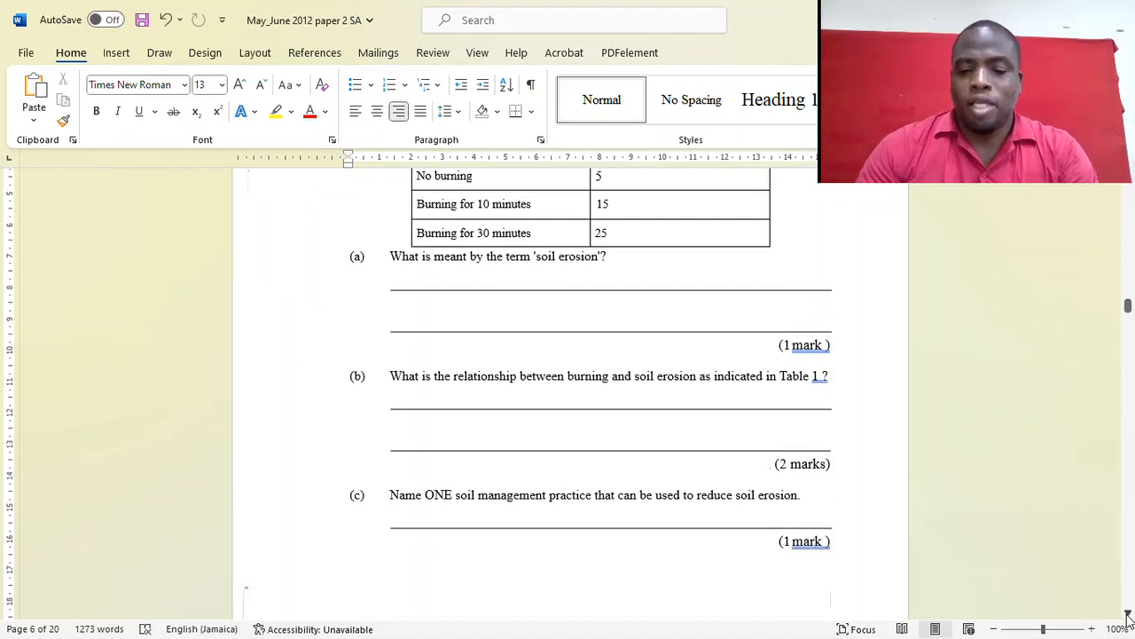
Scroll to question 5 parts (b) and (c) on burning's link to erosion and a soil management practice
{"action": "scroll", "scroll_direction": "down", "scroll_amount": 3}
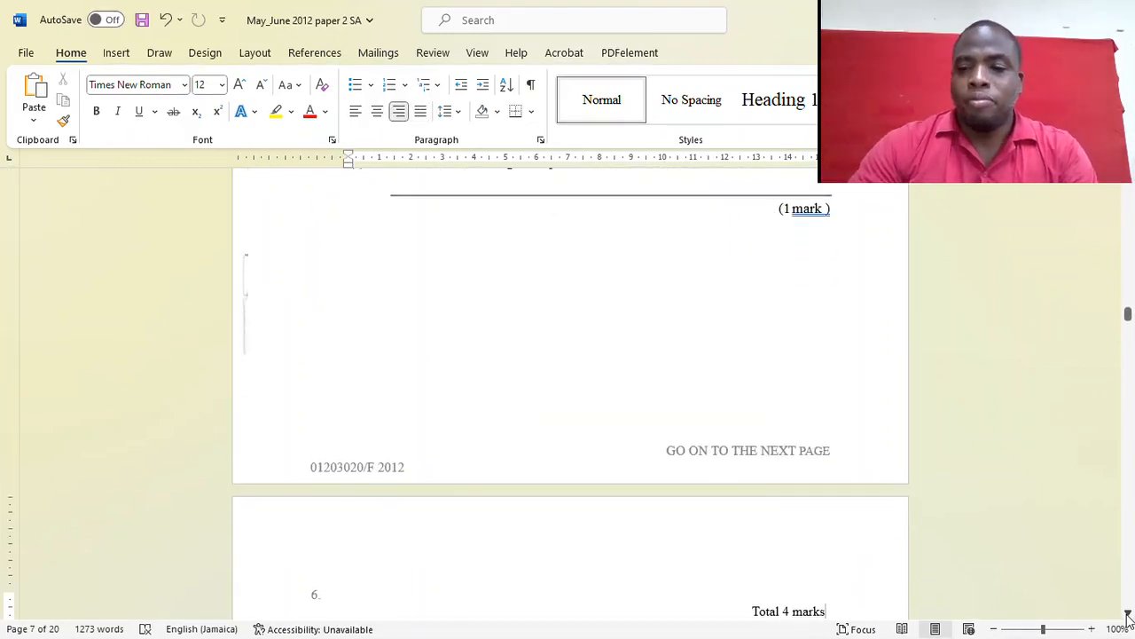
{"action": "left_click_drag", "start_coordinate": [1128, 319], "coordinate": [1128, 316]}
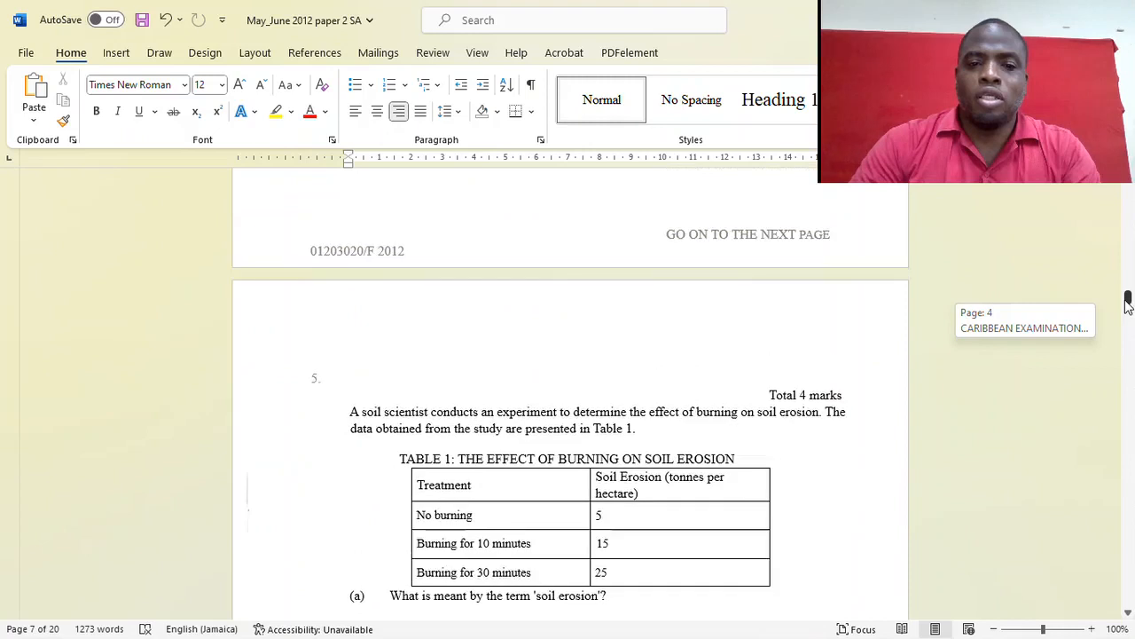
{"action": "scroll", "scroll_direction": "down", "scroll_amount": 3}
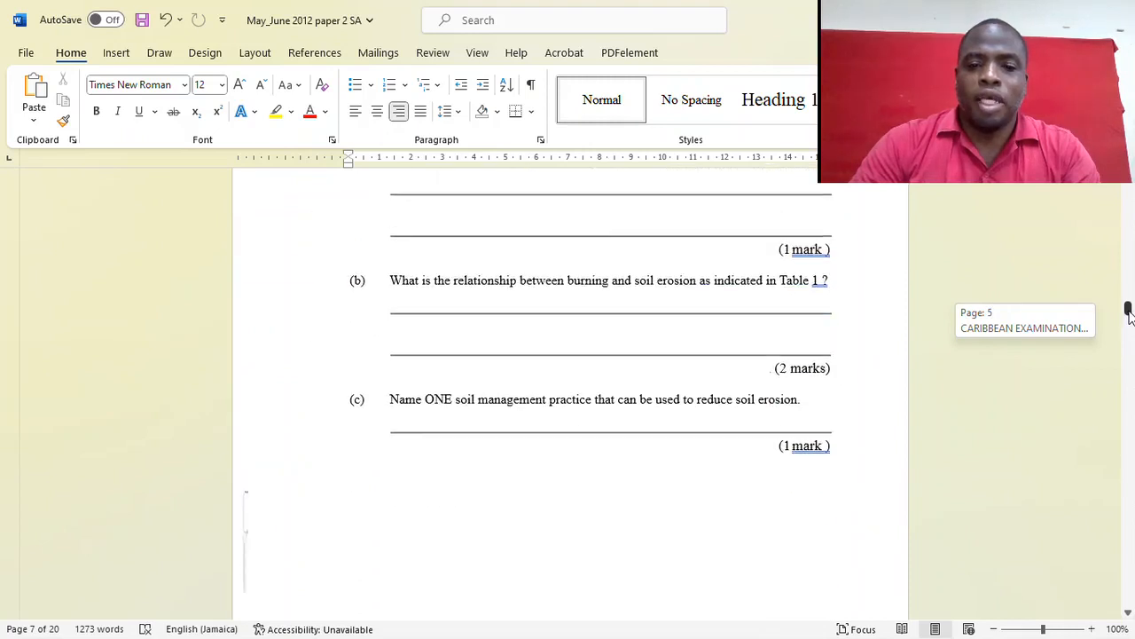
Scroll past the end of question 5 to question 6(a) on feeding 100 broiler chicks at two and five weeks
{"action": "scroll", "scroll_direction": "down", "scroll_amount": 3}
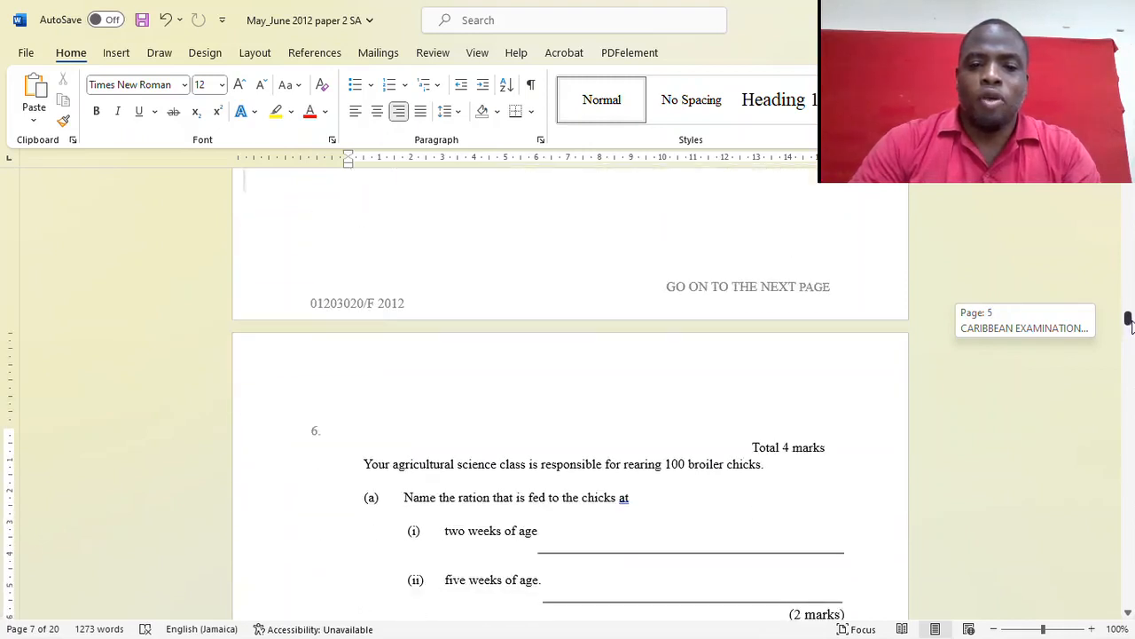
{"action": "scroll", "scroll_direction": "down", "scroll_amount": 3}
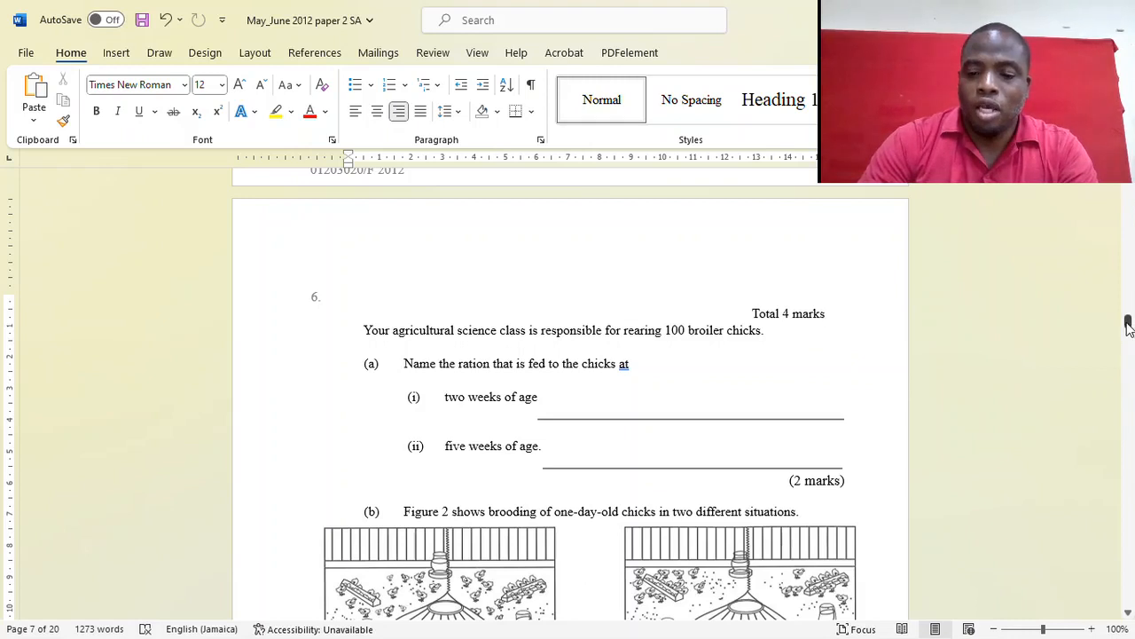
{"action": "scroll", "scroll_direction": "down", "scroll_amount": 3}
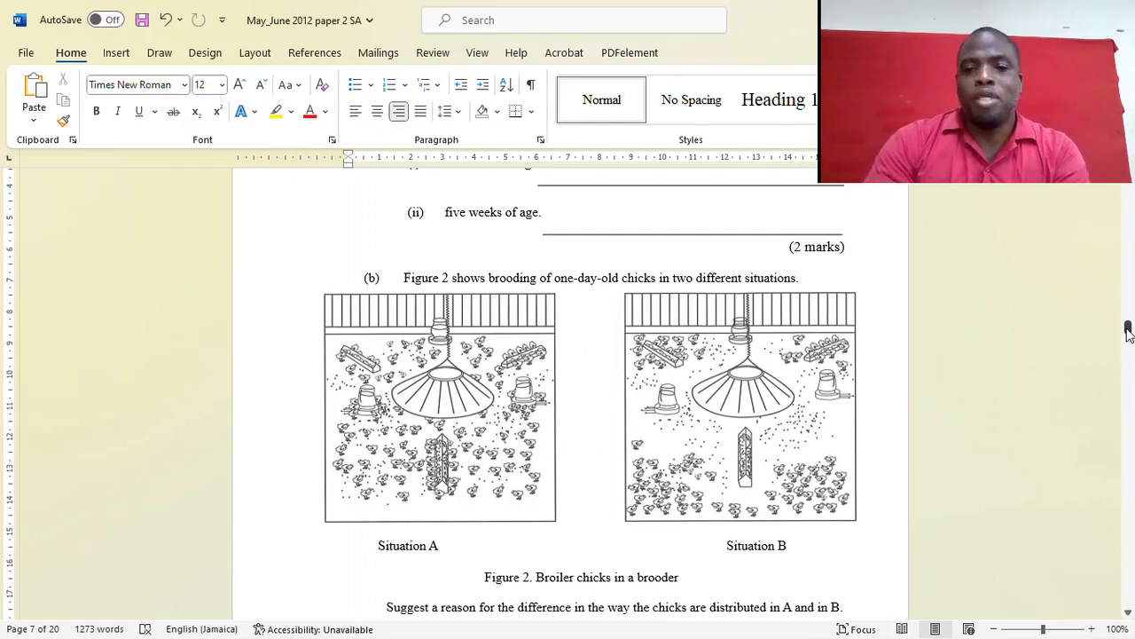
Scroll to Figure 2's brooder Situations A and B and the question on the chicks' distribution
{"action": "scroll", "scroll_direction": "down", "scroll_amount": 3}
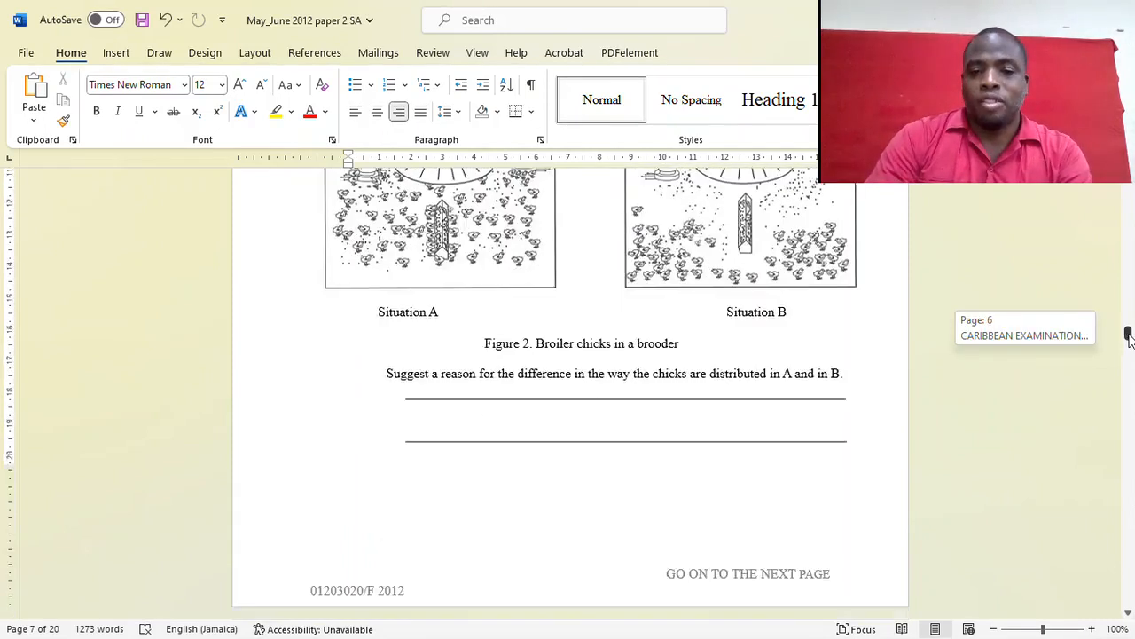
Scroll past the brooder question to question 7(a) on artificial insemination and 7(b) on goat production
{"action": "scroll", "scroll_direction": "down", "scroll_amount": 3}
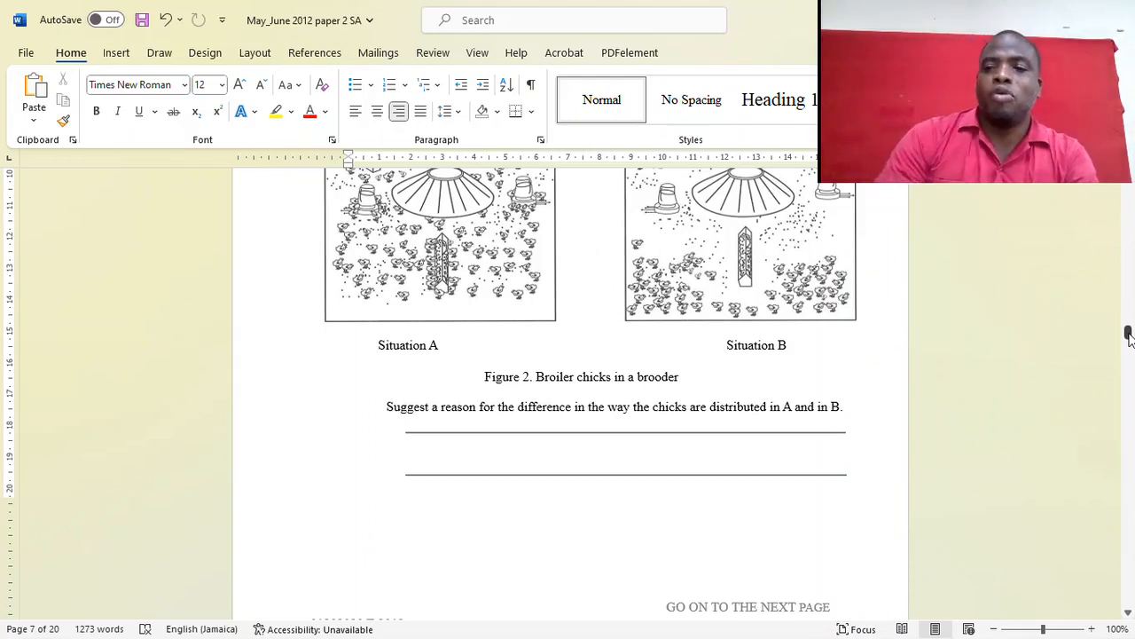
{"action": "scroll", "scroll_direction": "down", "scroll_amount": 3}
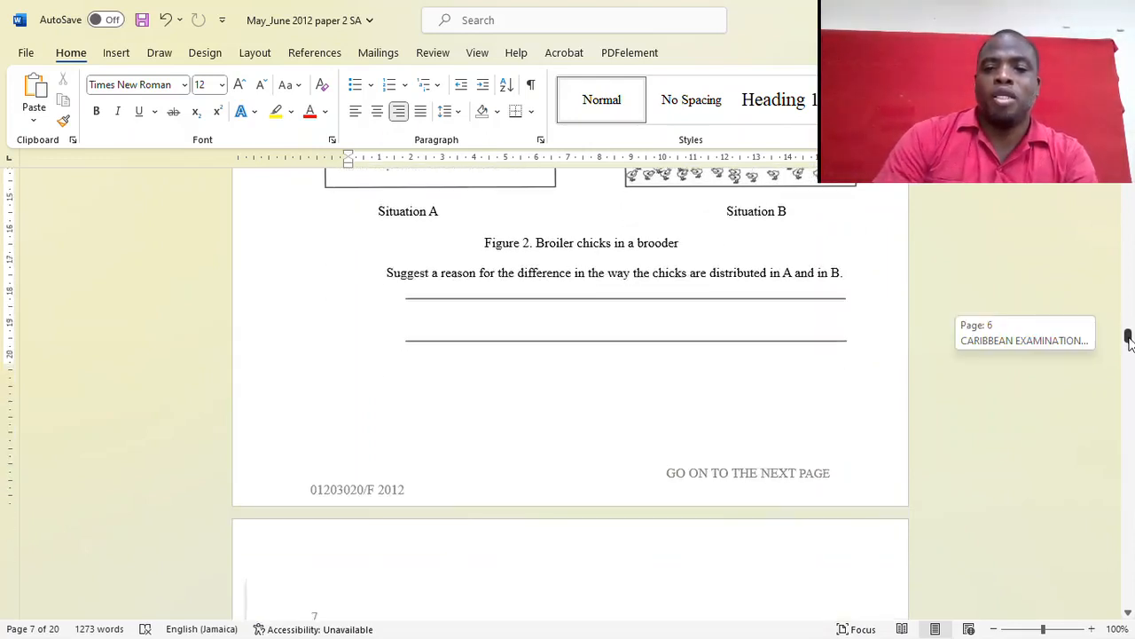
{"action": "scroll", "scroll_direction": "down", "scroll_amount": 3}
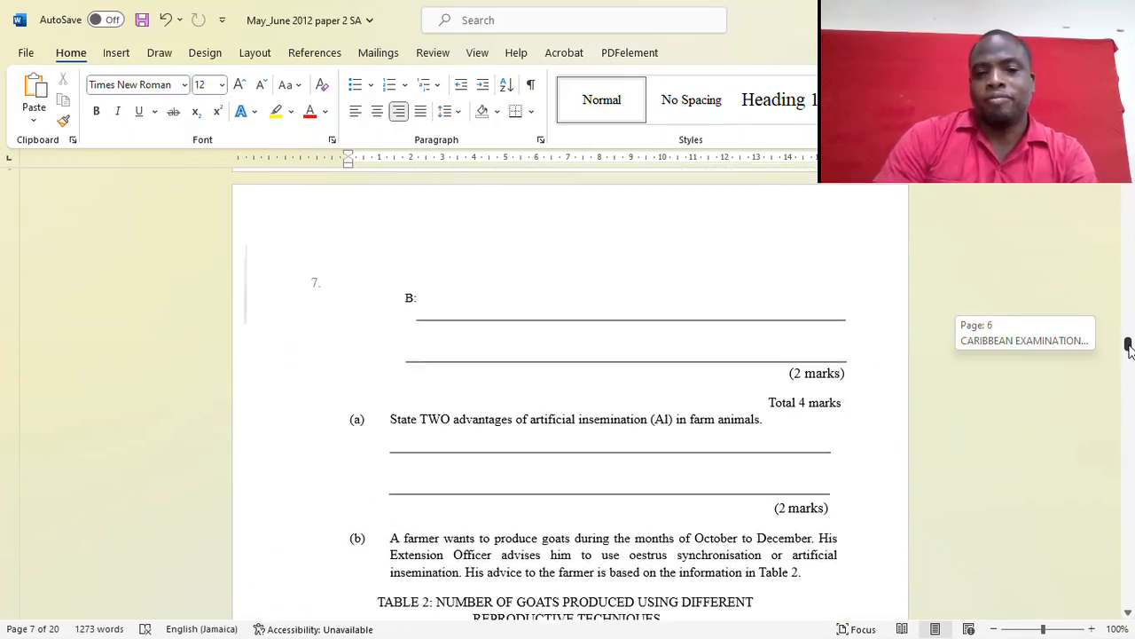
{"action": "scroll", "scroll_direction": "down", "scroll_amount": 3}
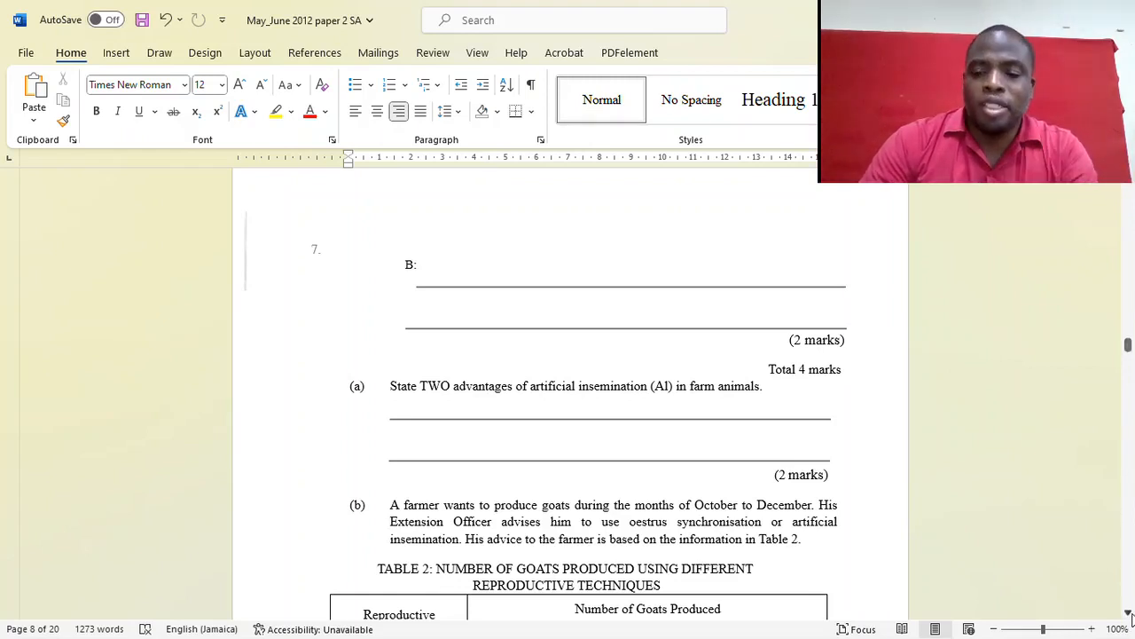
{"action": "scroll", "scroll_direction": "down", "scroll_amount": 3}
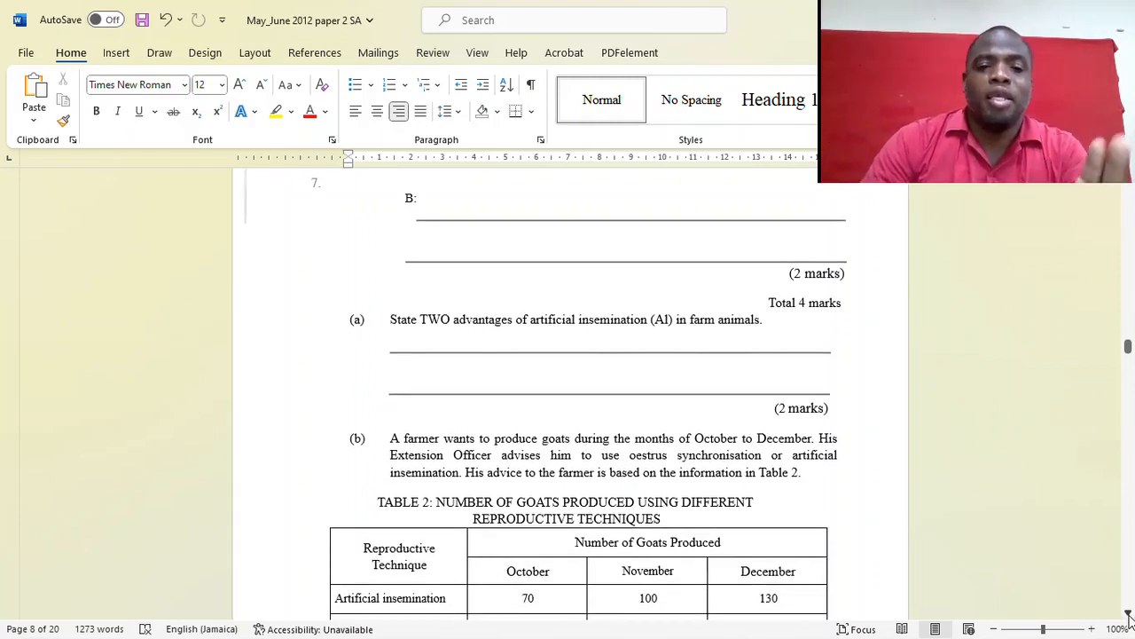
Scroll through Table 2 of goats by reproductive technique to the October–December technique question at the page bottom
{"action": "scroll", "scroll_direction": "down", "scroll_amount": 3}
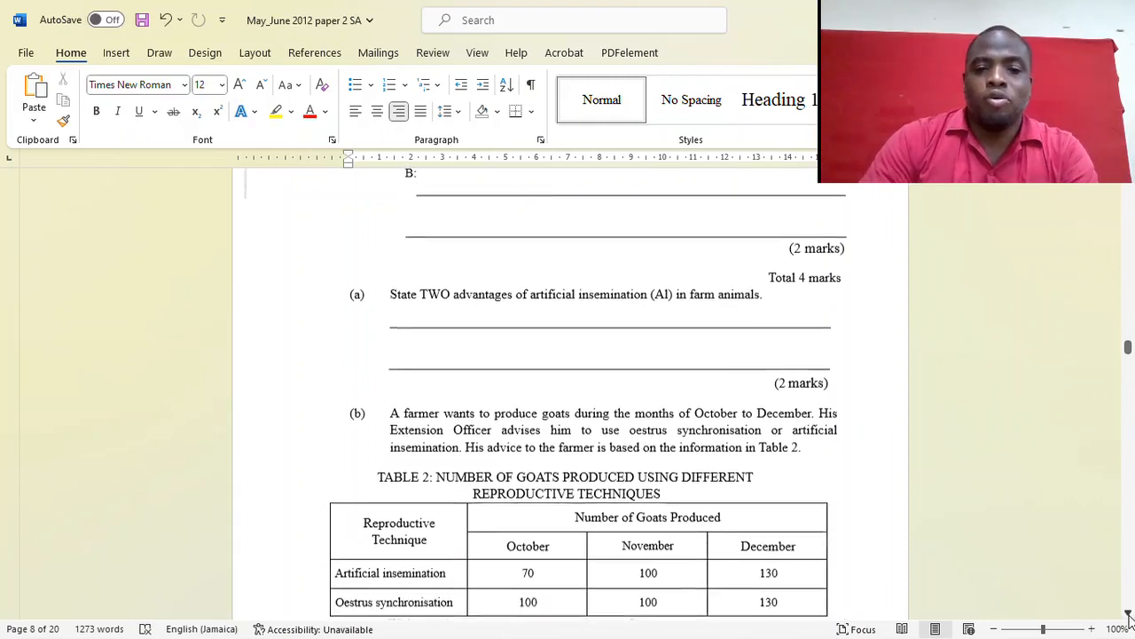
{"action": "scroll", "scroll_direction": "down", "scroll_amount": 3}
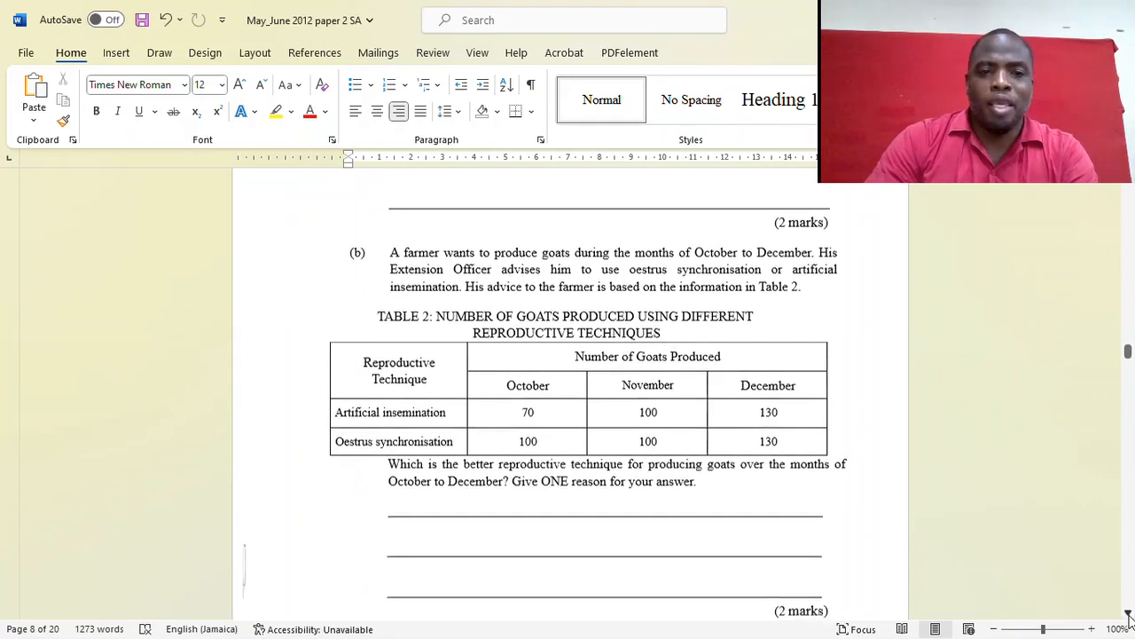
{"action": "scroll", "scroll_direction": "down", "scroll_amount": 3}
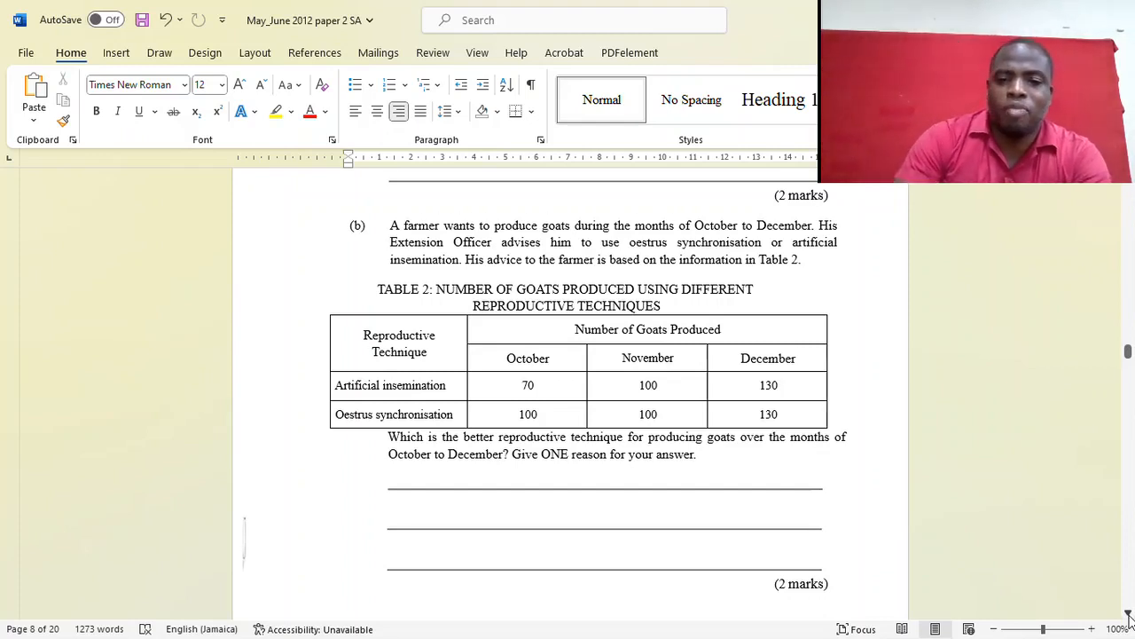
{"action": "scroll", "scroll_direction": "down", "scroll_amount": 3}
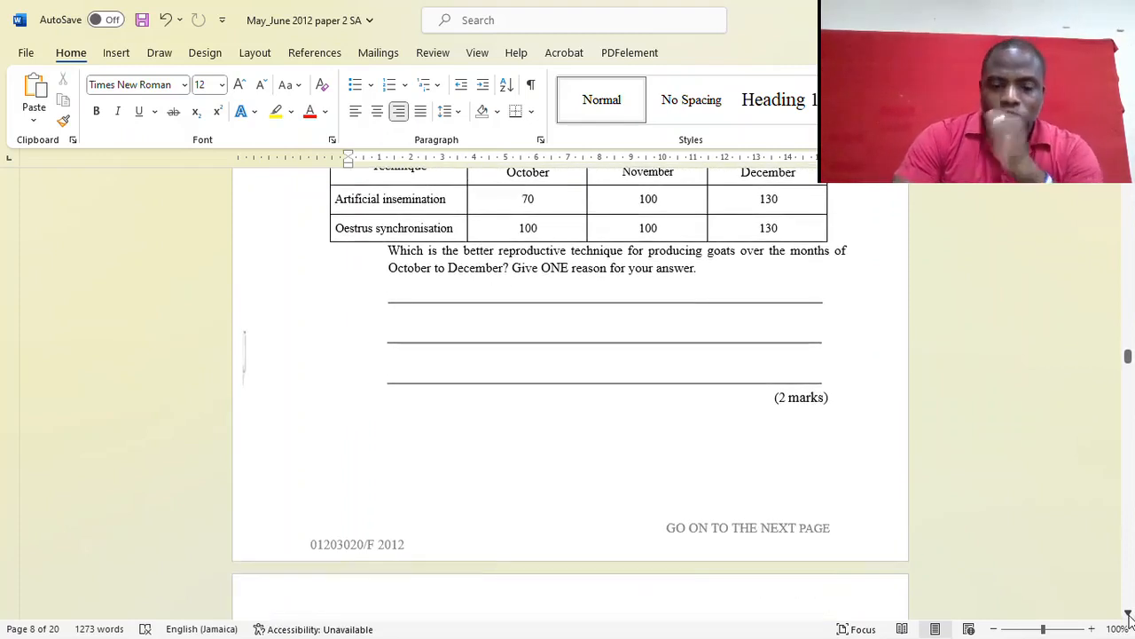
Scroll past the blank page into Section II, reaching question 7's three government incentives part
{"action": "scroll", "scroll_direction": "down", "scroll_amount": 3}
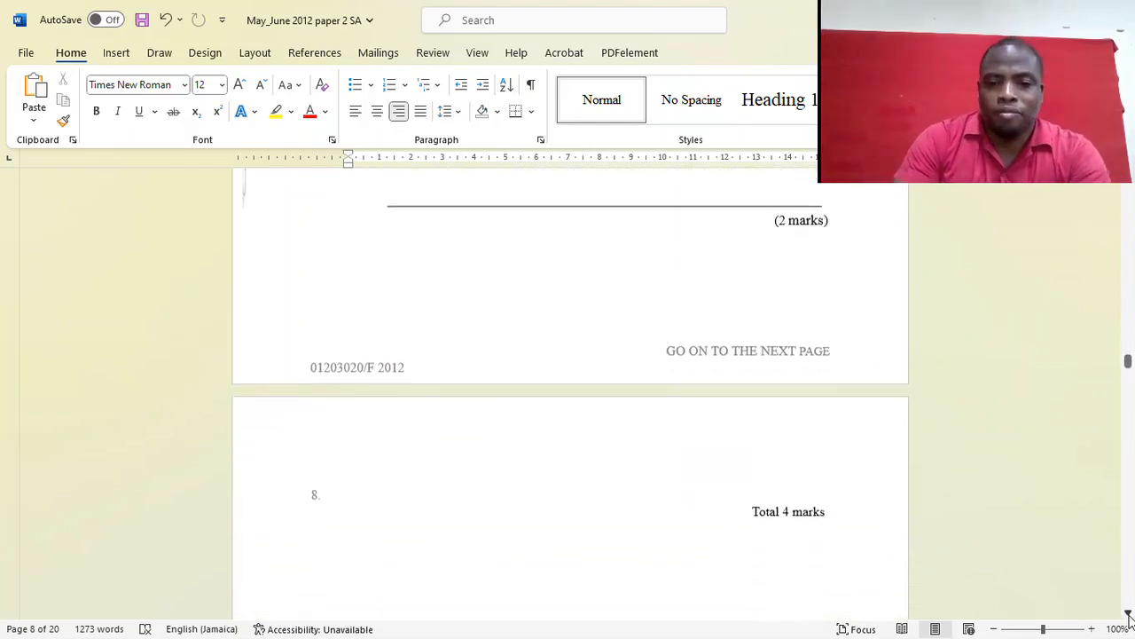
{"action": "scroll", "scroll_direction": "down", "scroll_amount": 3}
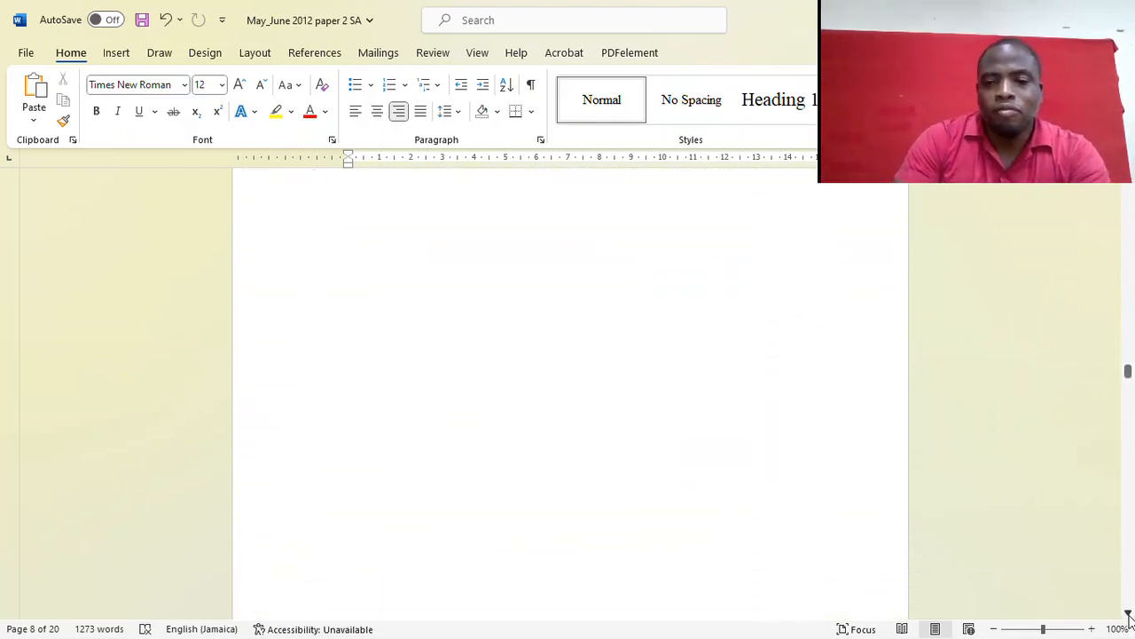
{"action": "scroll", "scroll_direction": "down", "scroll_amount": 3}
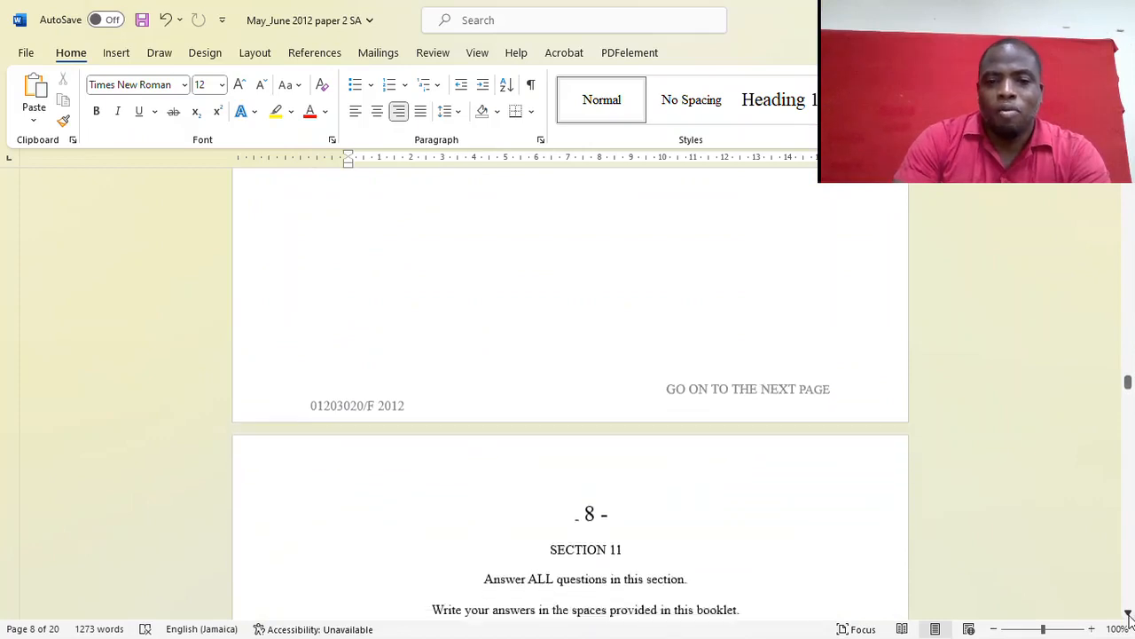
{"action": "scroll", "scroll_direction": "down", "scroll_amount": 3}
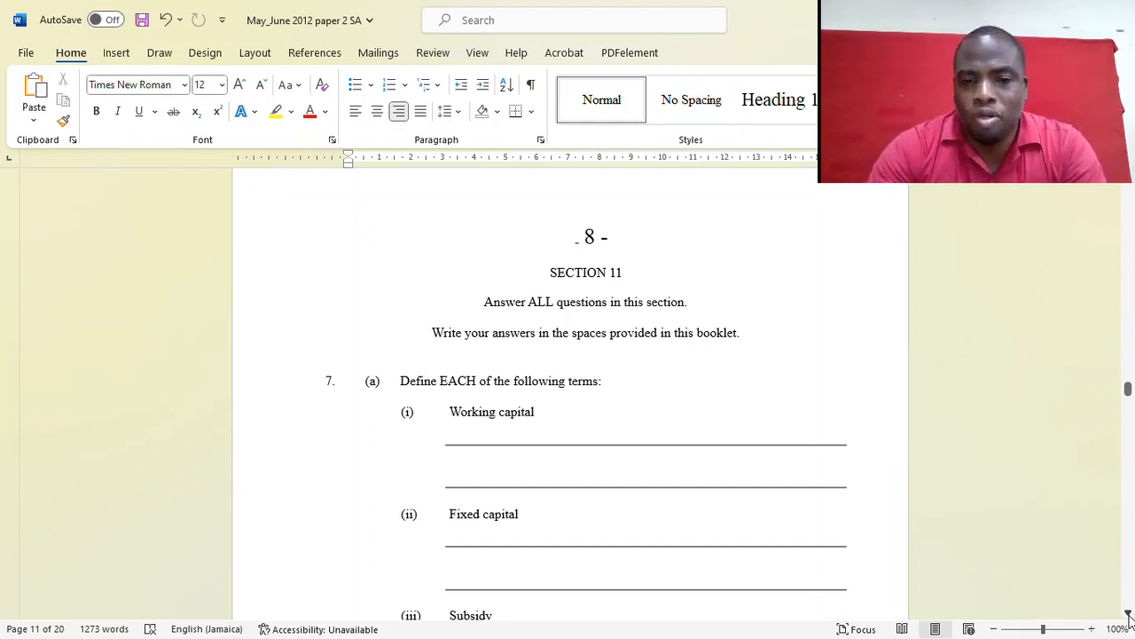
{"action": "scroll", "scroll_direction": "down", "scroll_amount": 3}
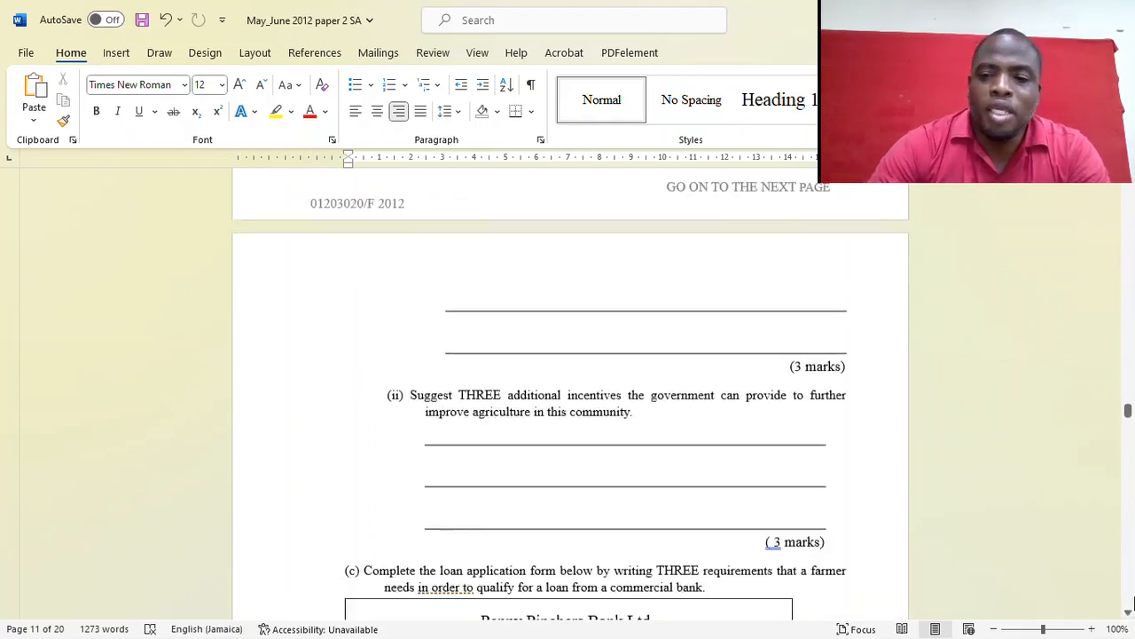
Adjust the view to show 7(a)(iii) Subsidy and 7(b)(i) on three benefits of the tractor to the rural community
{"action": "scroll", "scroll_direction": "down", "scroll_amount": 3}
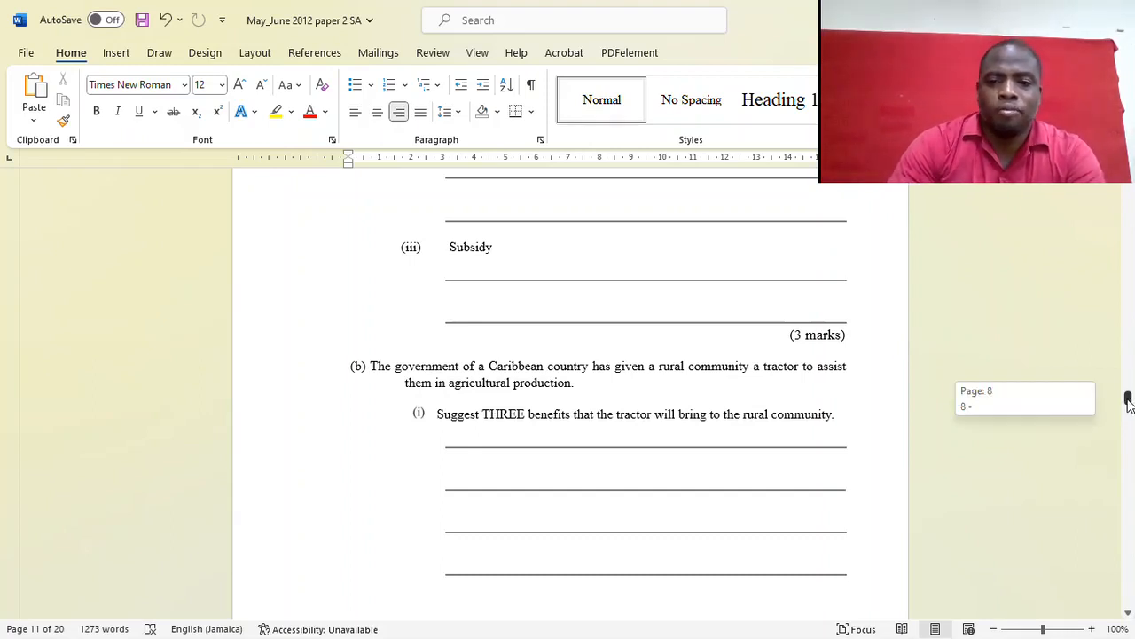
{"action": "scroll", "scroll_direction": "down", "scroll_amount": 3}
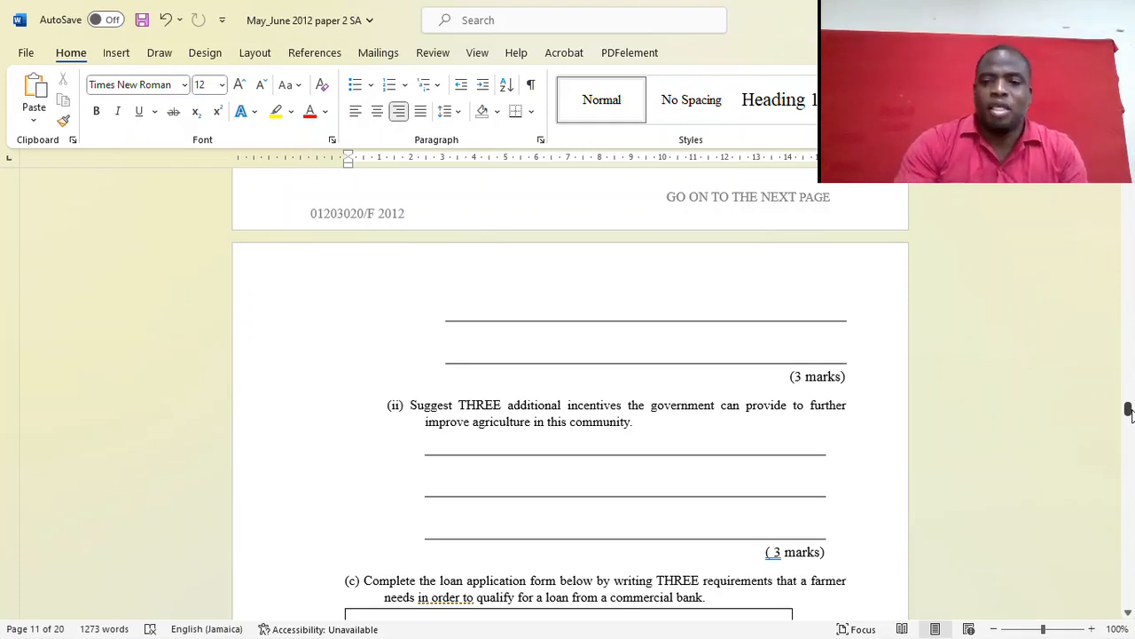
Keep 7(b)(ii) on government incentives and the start of the loan application part (c) in view
{"action": "left_click_drag", "start_coordinate": [1129, 408], "coordinate": [1129, 410]}
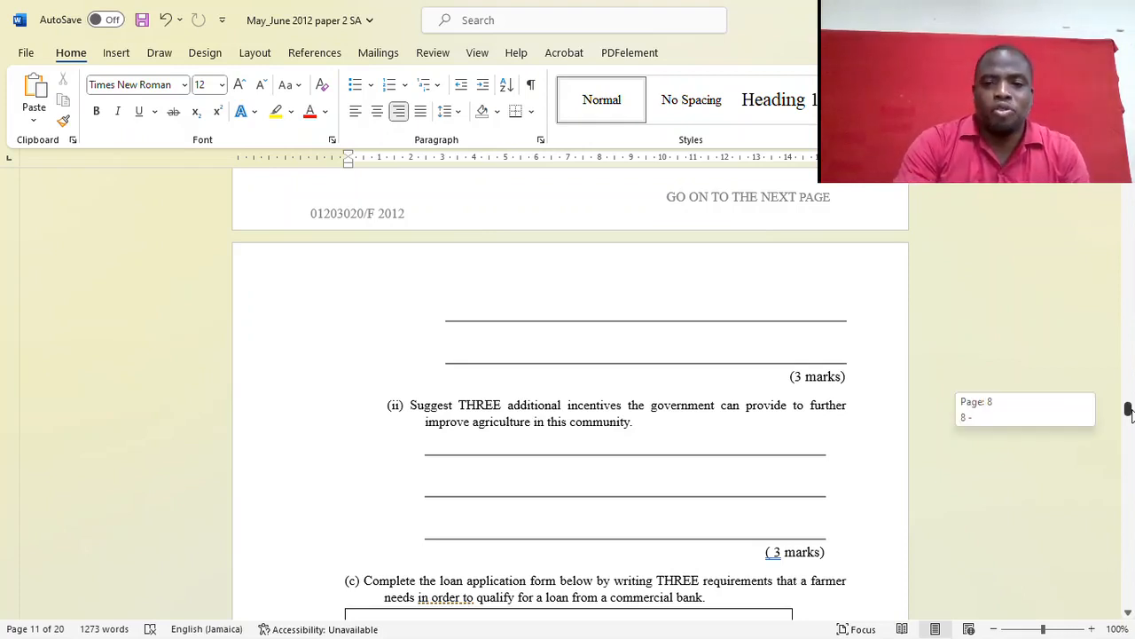
Scroll to the Penny Pinchers Bank loan application form with its three requirement lines on page 12
{"action": "scroll", "scroll_direction": "down", "scroll_amount": 3}
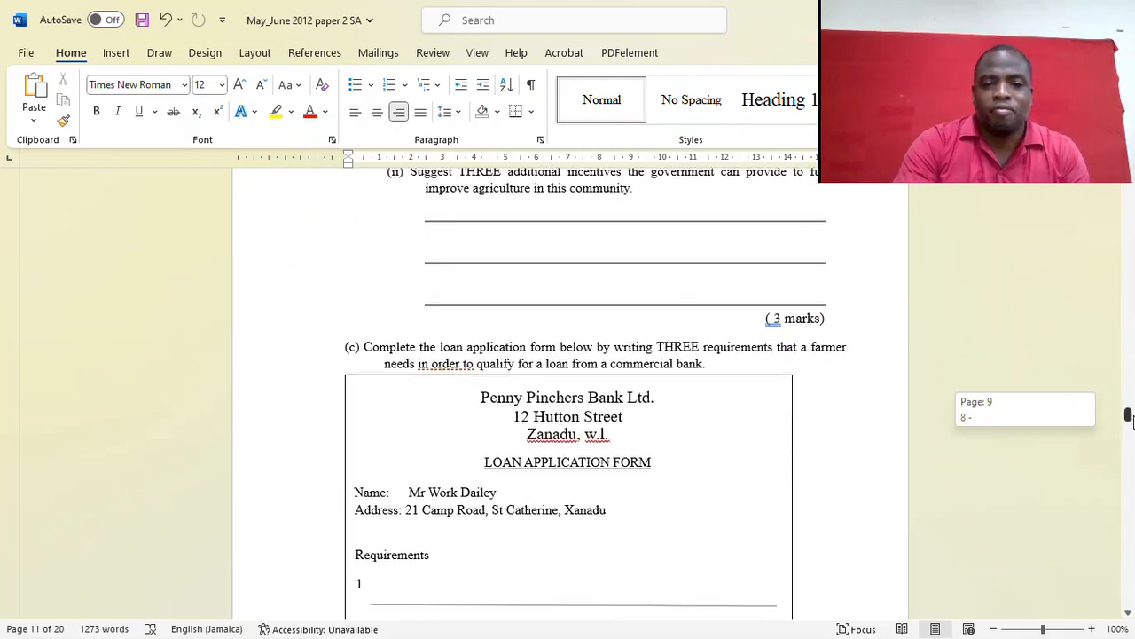
{"action": "scroll", "scroll_direction": "down", "scroll_amount": 3}
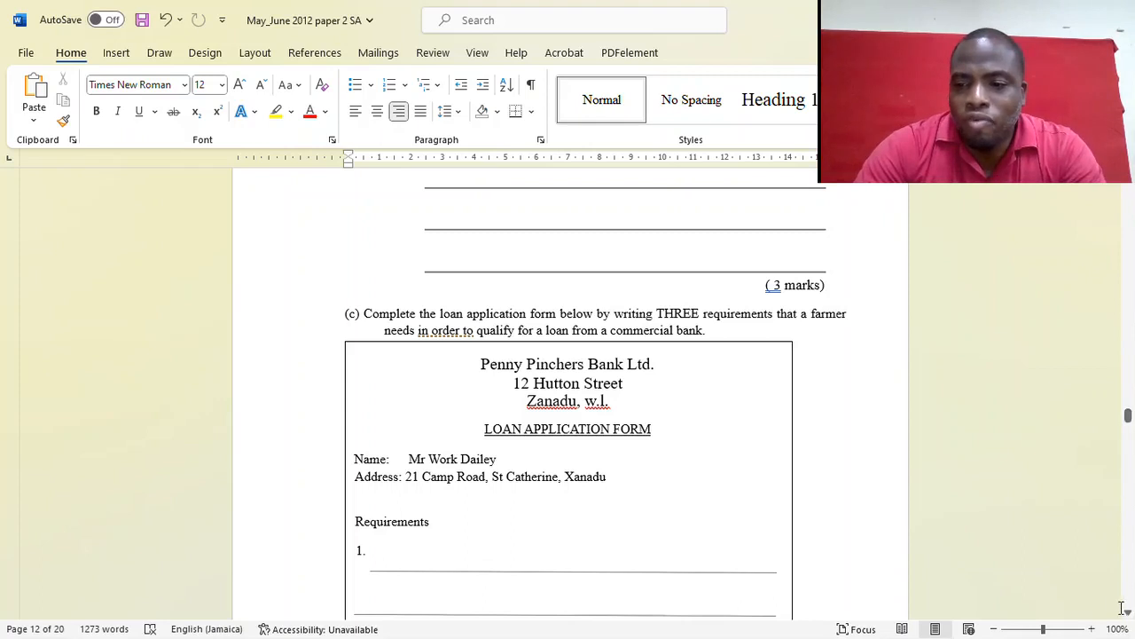
{"action": "scroll", "scroll_direction": "down", "scroll_amount": 3}
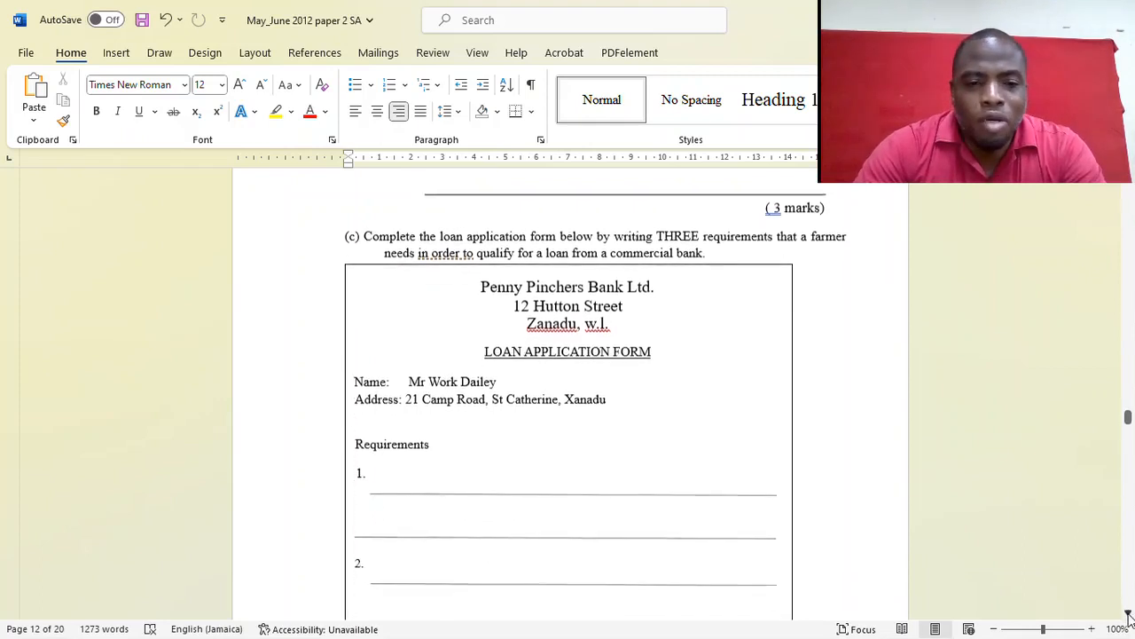
{"action": "scroll", "scroll_direction": "down", "scroll_amount": 3}
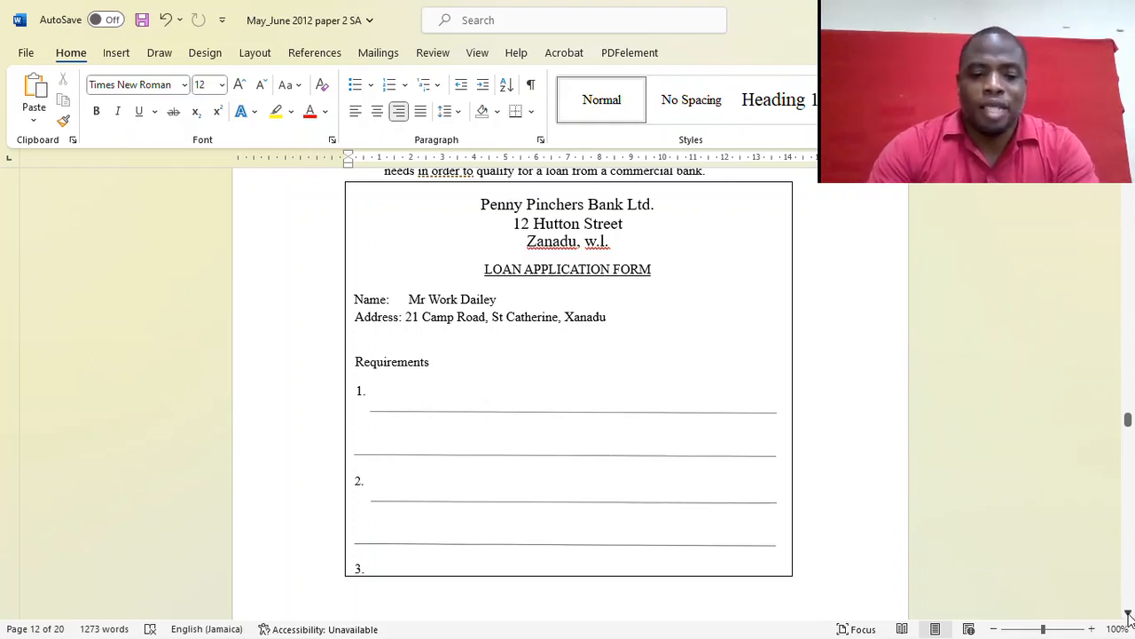
Scroll to question 8(a) on manual, mechanical and chemical pest and disease control on page 13
{"action": "scroll", "scroll_direction": "down", "scroll_amount": 3}
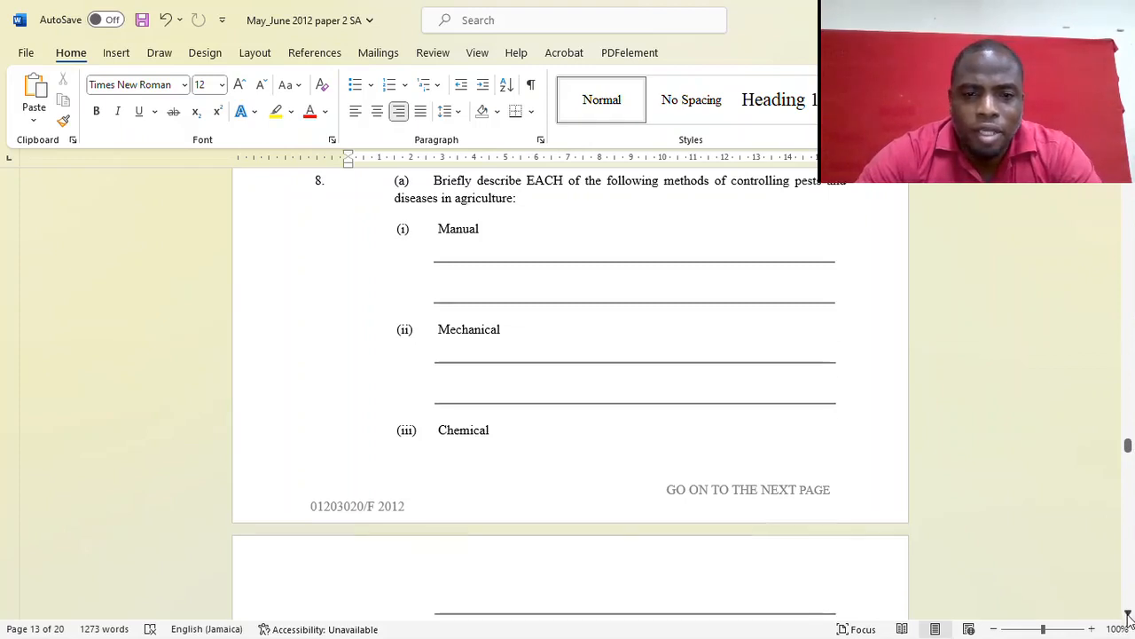
Scroll to question 8(b)'s Table 3 on white fly control in tomatoes and its three-conclusions prompt
{"action": "scroll", "scroll_direction": "down", "scroll_amount": 3}
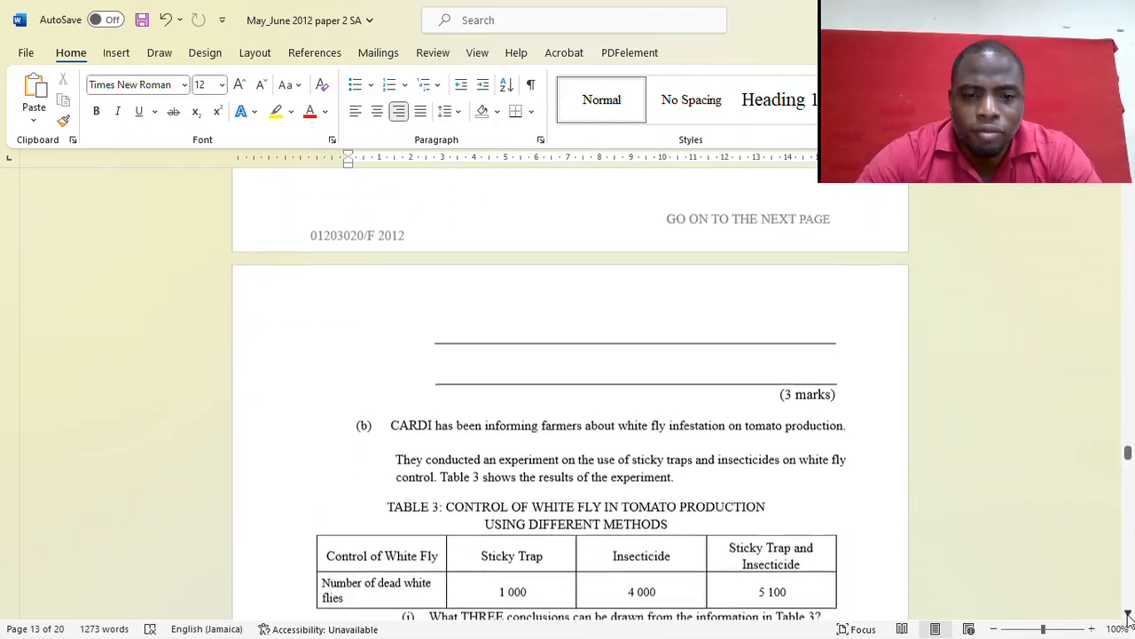
{"action": "scroll", "scroll_direction": "down", "scroll_amount": 3}
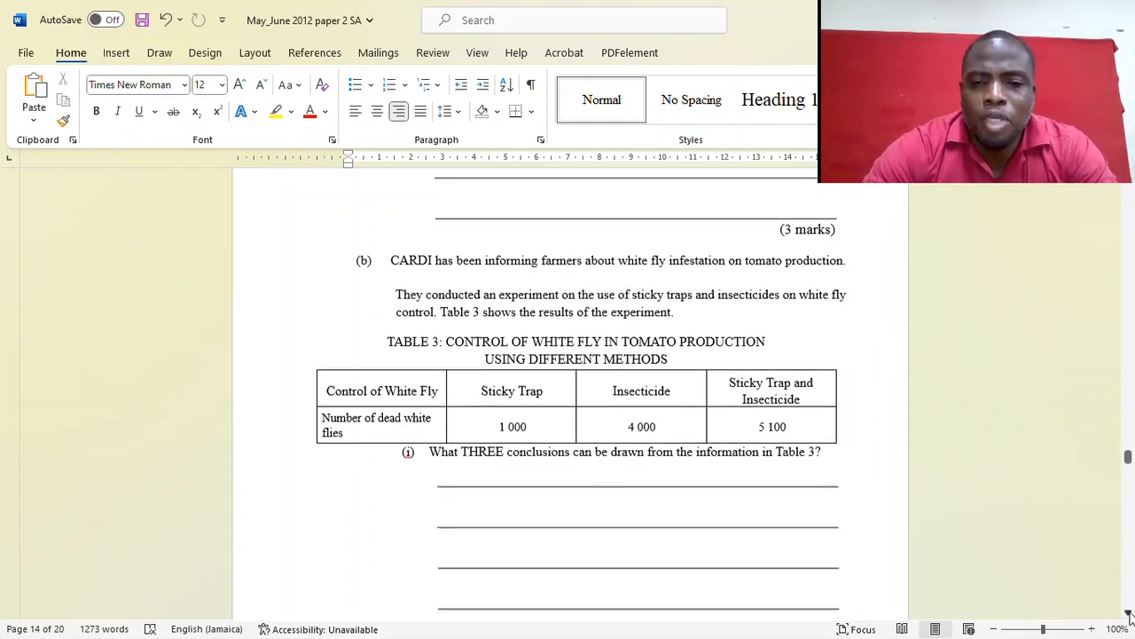
{"action": "scroll", "scroll_direction": "down", "scroll_amount": 3}
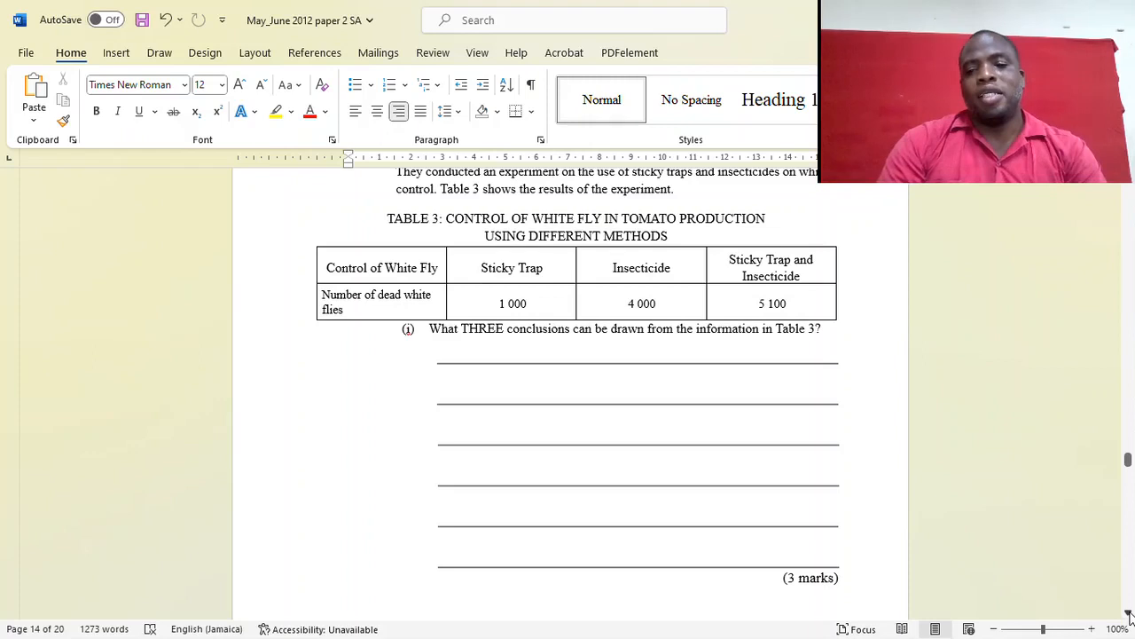
Scroll page 14 to show Question 8(b)(ii) on white fly control and the start of part (c)
{"action": "scroll", "scroll_direction": "down", "scroll_amount": 3}
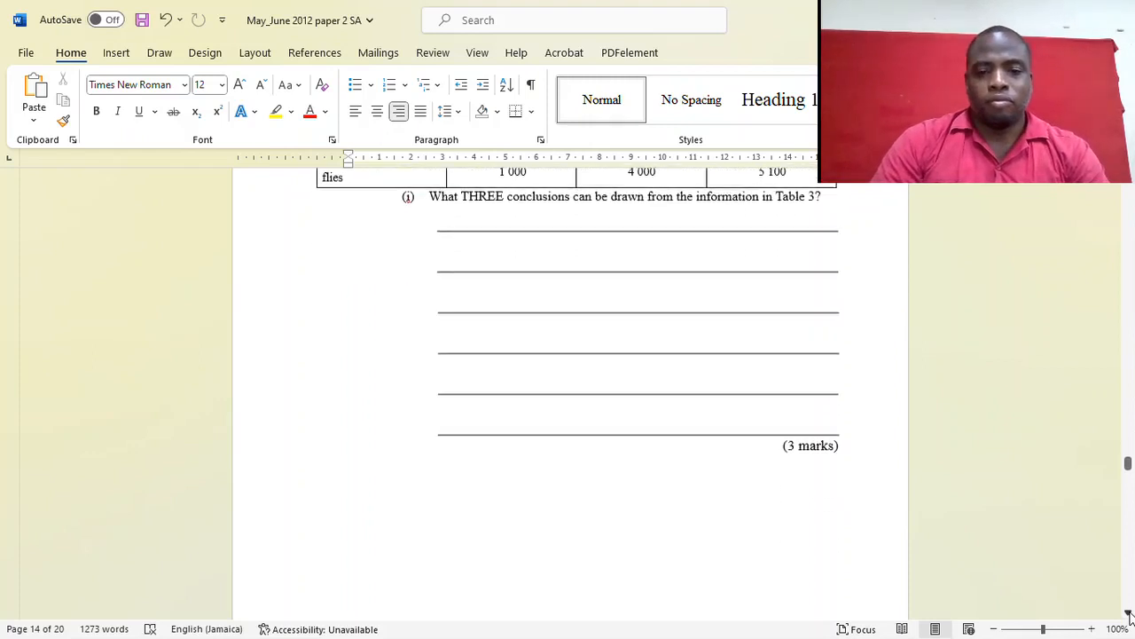
{"action": "scroll", "scroll_direction": "down", "scroll_amount": 3}
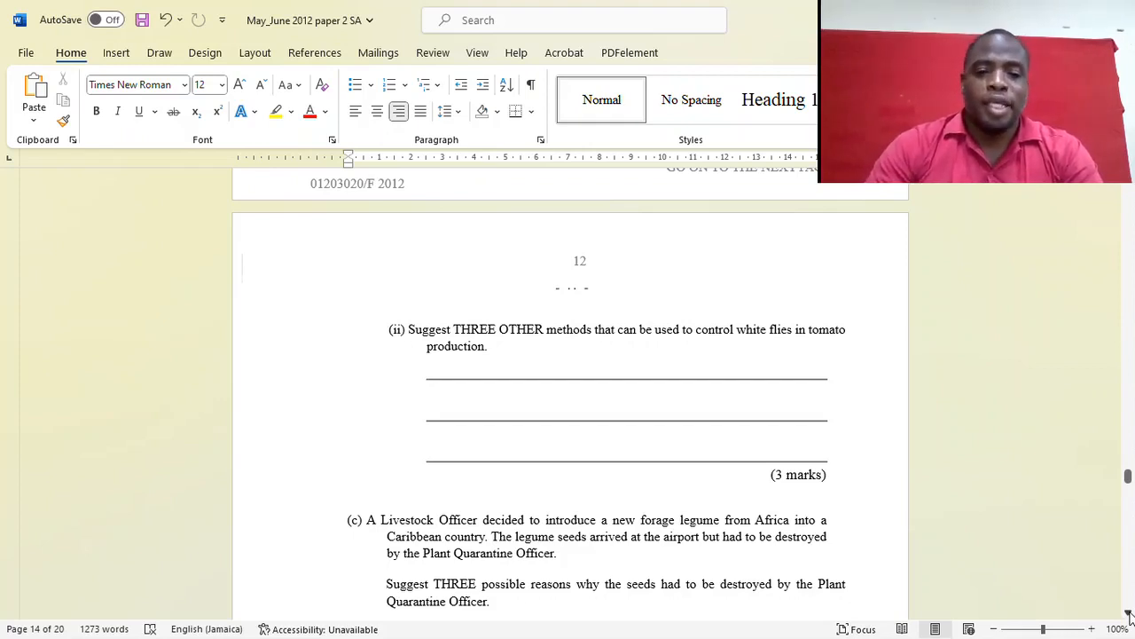
Scroll to show all of Question 8(c) on why the Plant Quarantine Officer destroyed the legume seeds
{"action": "scroll", "scroll_direction": "down", "scroll_amount": 3}
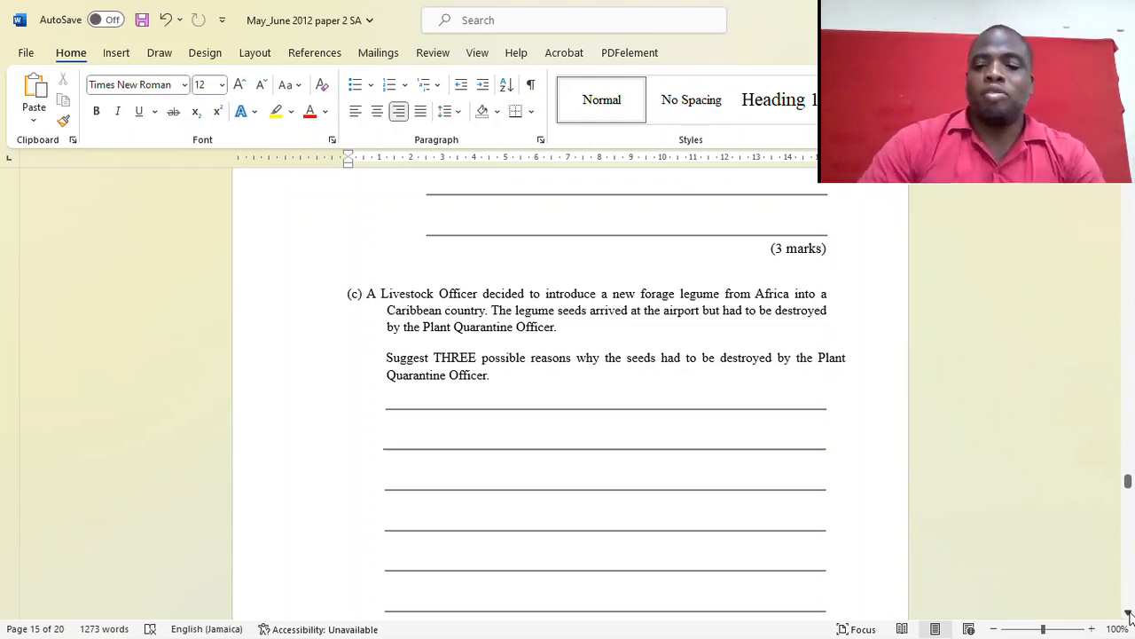
Scroll down to Question 9(b) with Table 4 on broiler FCR for sand versus wood shavings
{"action": "scroll", "scroll_direction": "down", "scroll_amount": 3}
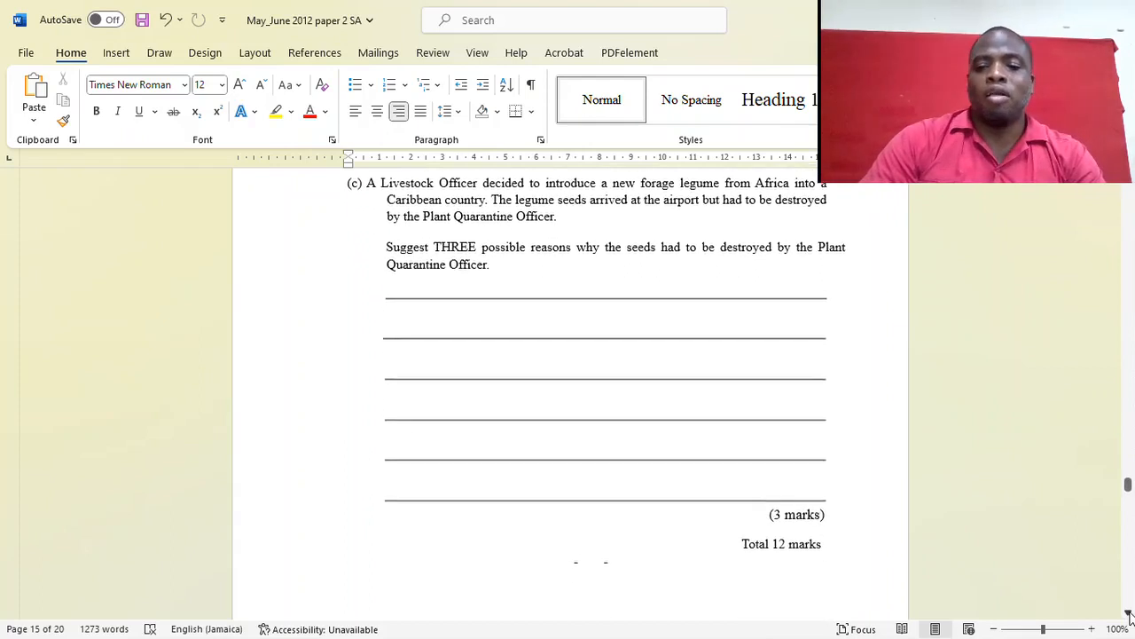
{"action": "scroll", "scroll_direction": "down", "scroll_amount": 3}
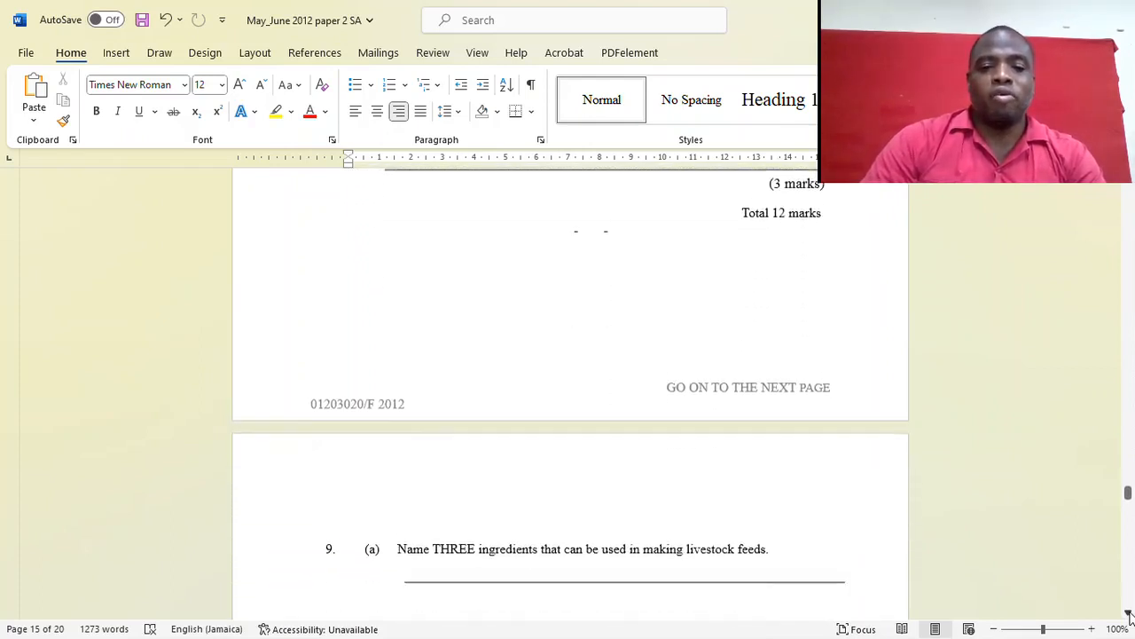
{"action": "scroll", "scroll_direction": "down", "scroll_amount": 3}
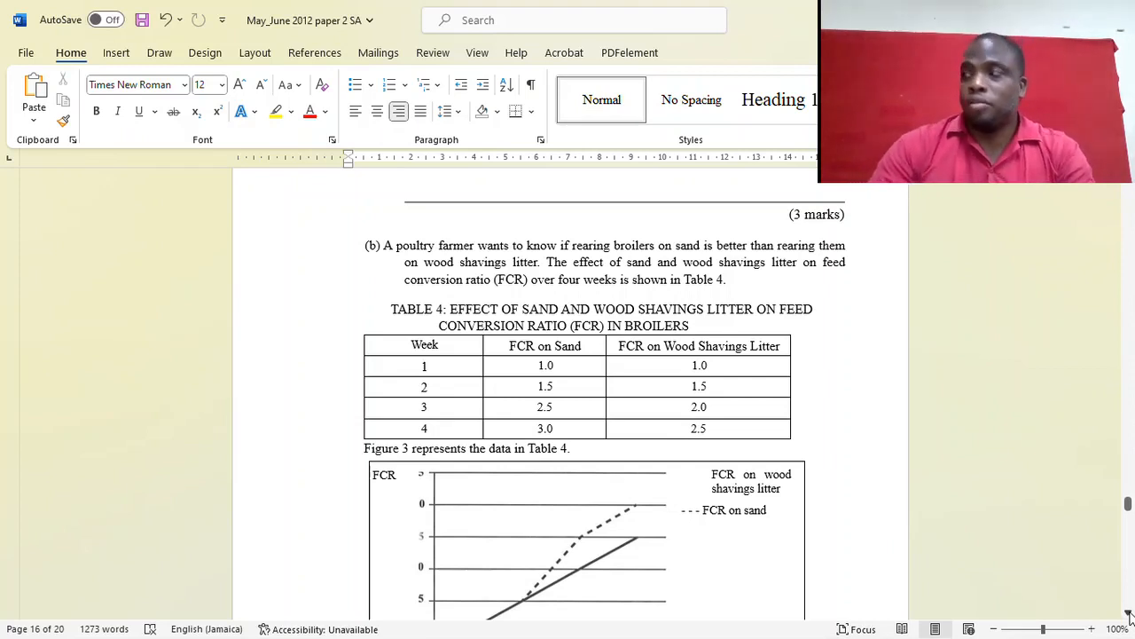
Scroll to page 17 to show Question 9(b)(ii) and (iii) on the better broiler rearing system
{"action": "scroll", "scroll_direction": "down", "scroll_amount": 3}
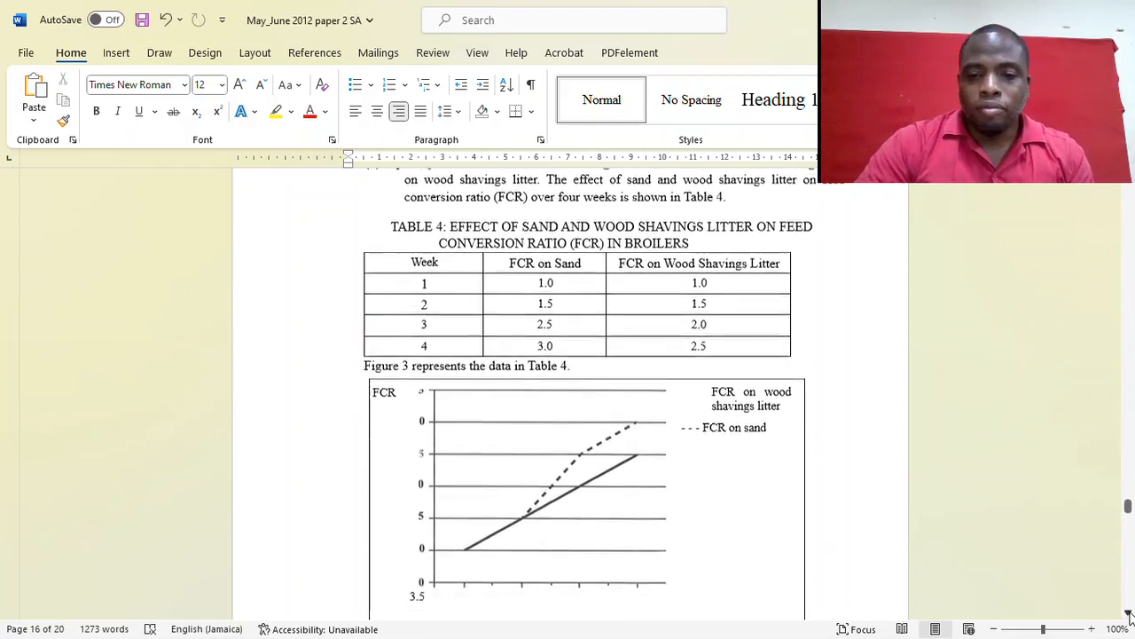
{"action": "scroll", "scroll_direction": "down", "scroll_amount": 3}
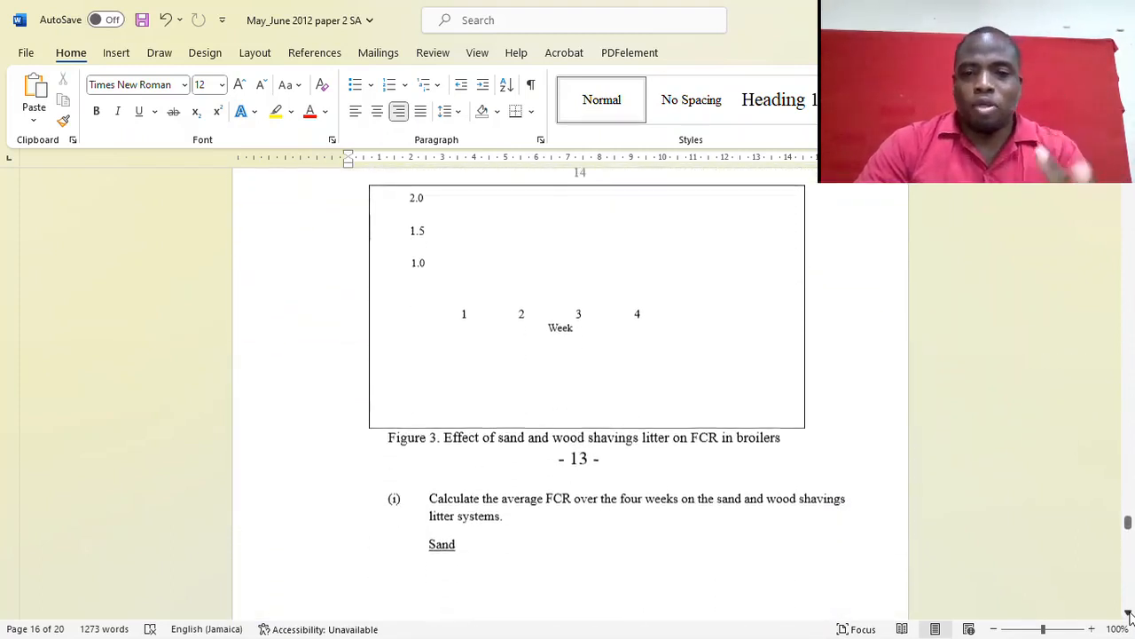
{"action": "scroll", "scroll_direction": "down", "scroll_amount": 3}
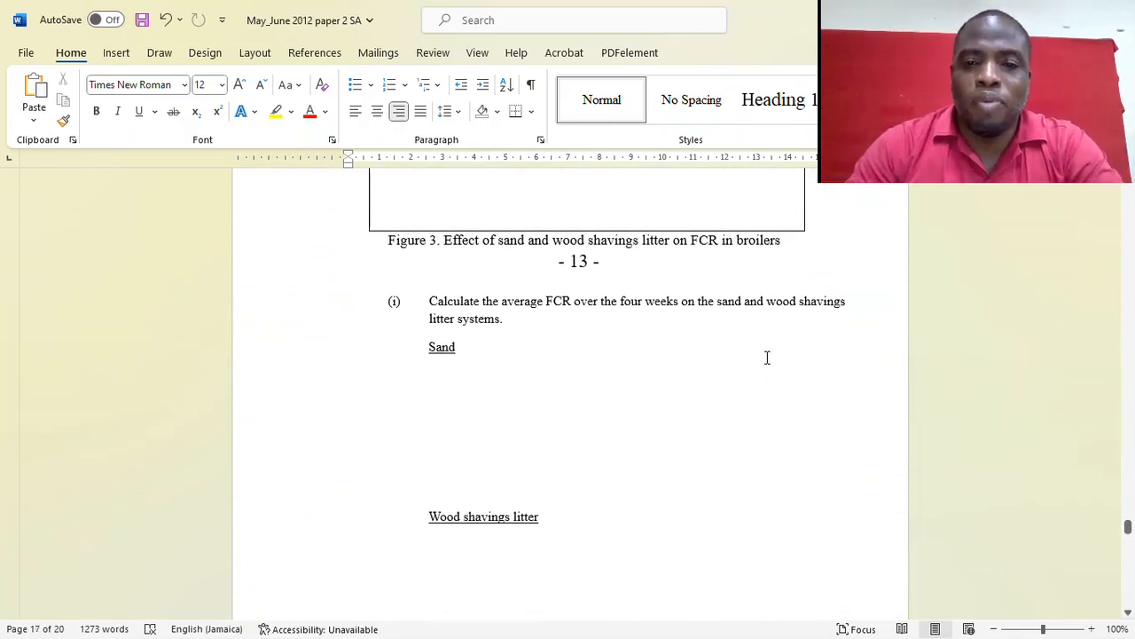
{"action": "mouse_move", "coordinate": [901, 433]}
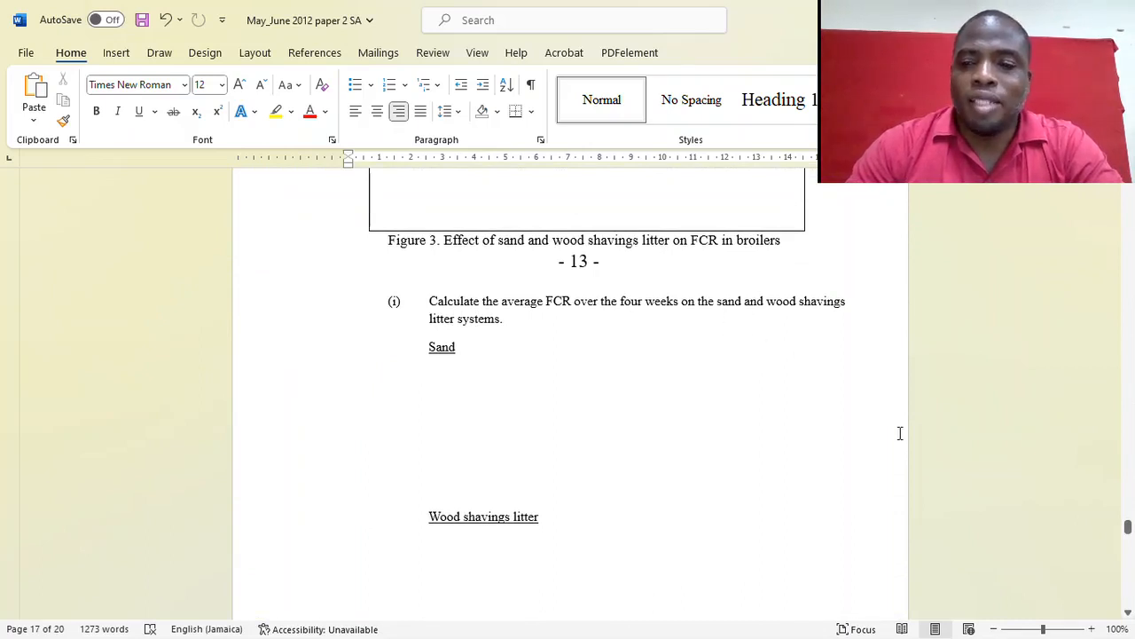
{"action": "scroll", "scroll_direction": "down", "scroll_amount": 3}
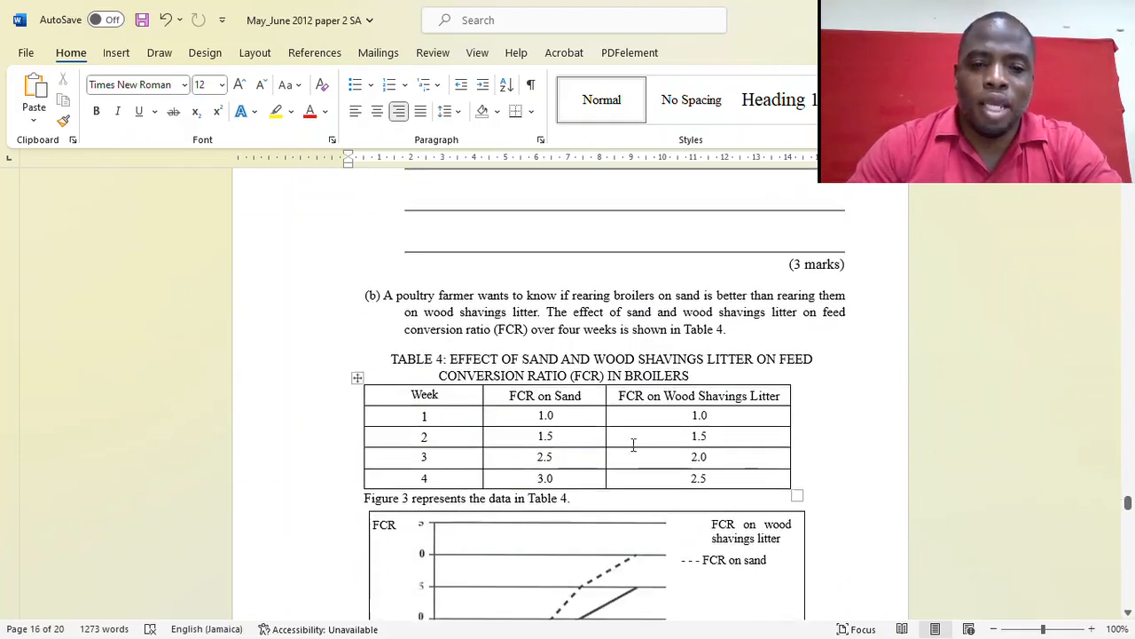
{"action": "mouse_move", "coordinate": [586, 483]}
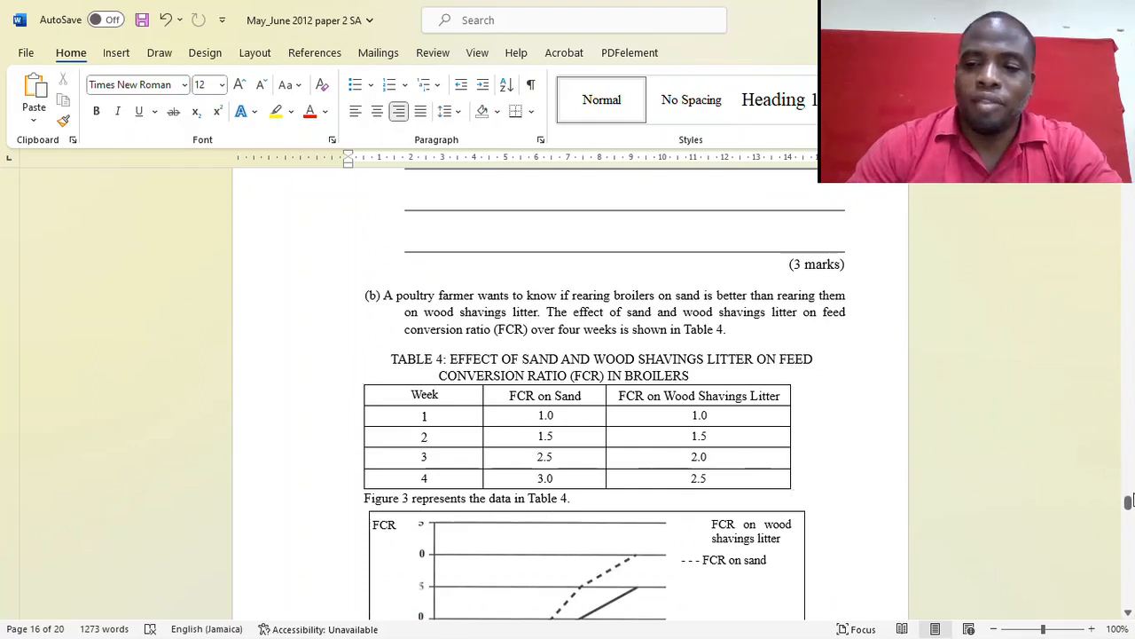
{"action": "scroll", "scroll_direction": "down", "scroll_amount": 3}
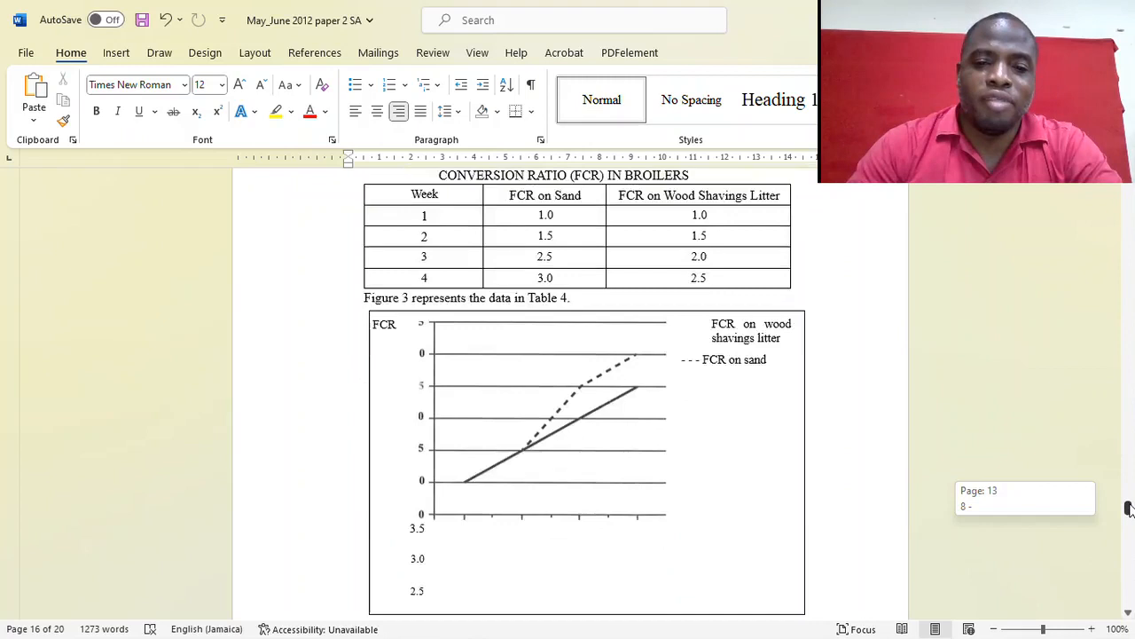
{"action": "scroll", "scroll_direction": "down", "scroll_amount": 3}
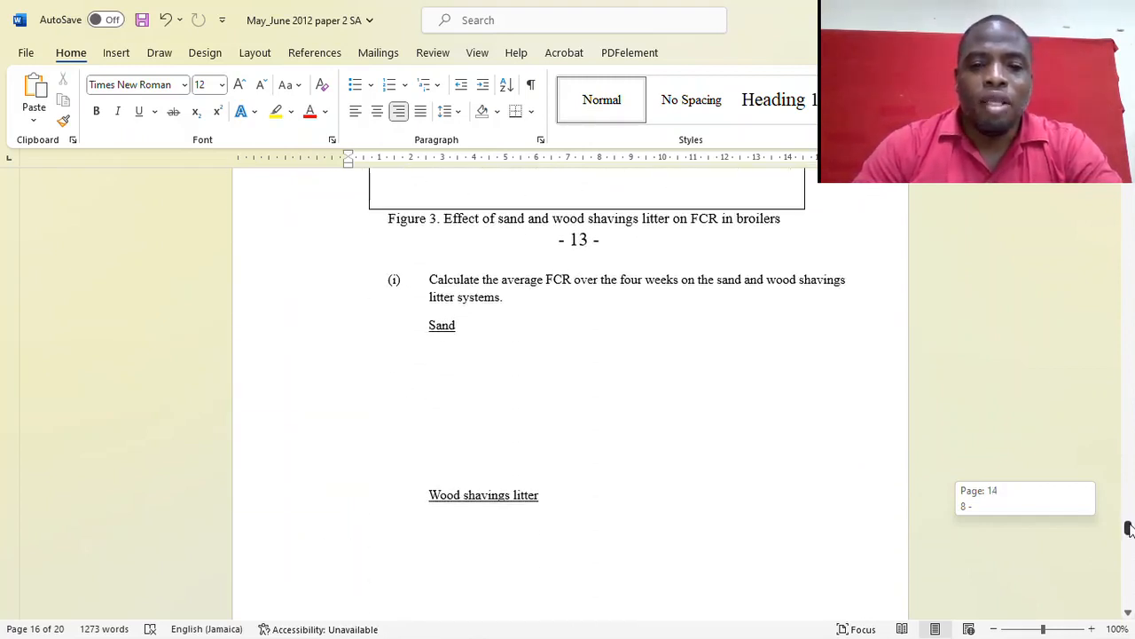
{"action": "scroll", "scroll_direction": "down", "scroll_amount": 3}
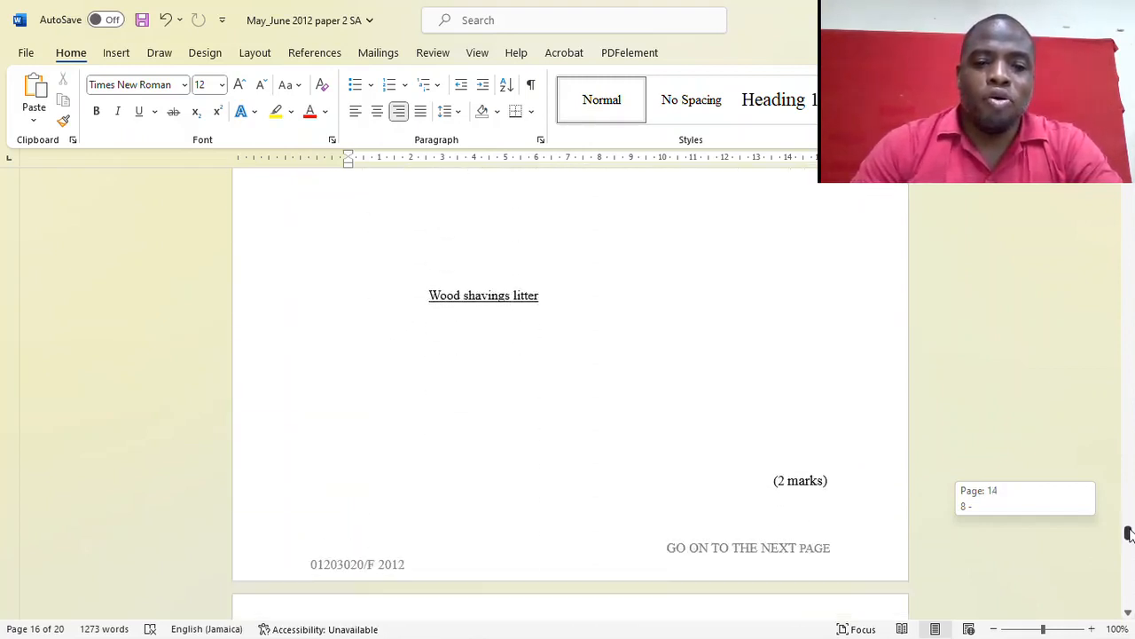
{"action": "scroll", "scroll_direction": "down", "scroll_amount": 3}
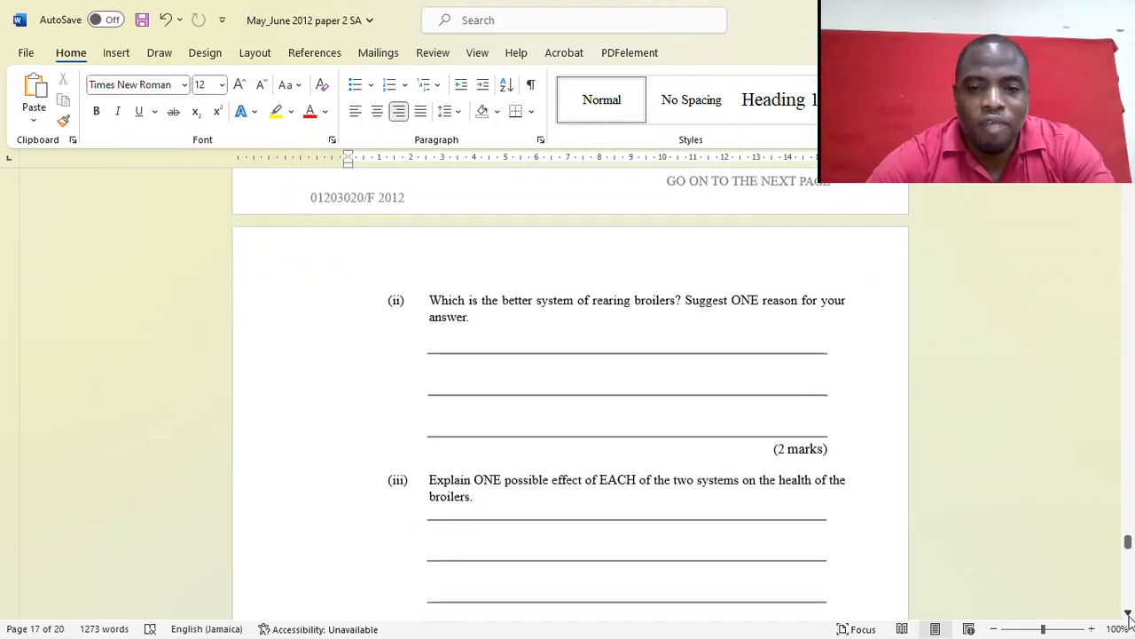
Scroll past part (iii)'s answer lines to the blank lower part of page 18
{"action": "scroll", "scroll_direction": "down", "scroll_amount": 3}
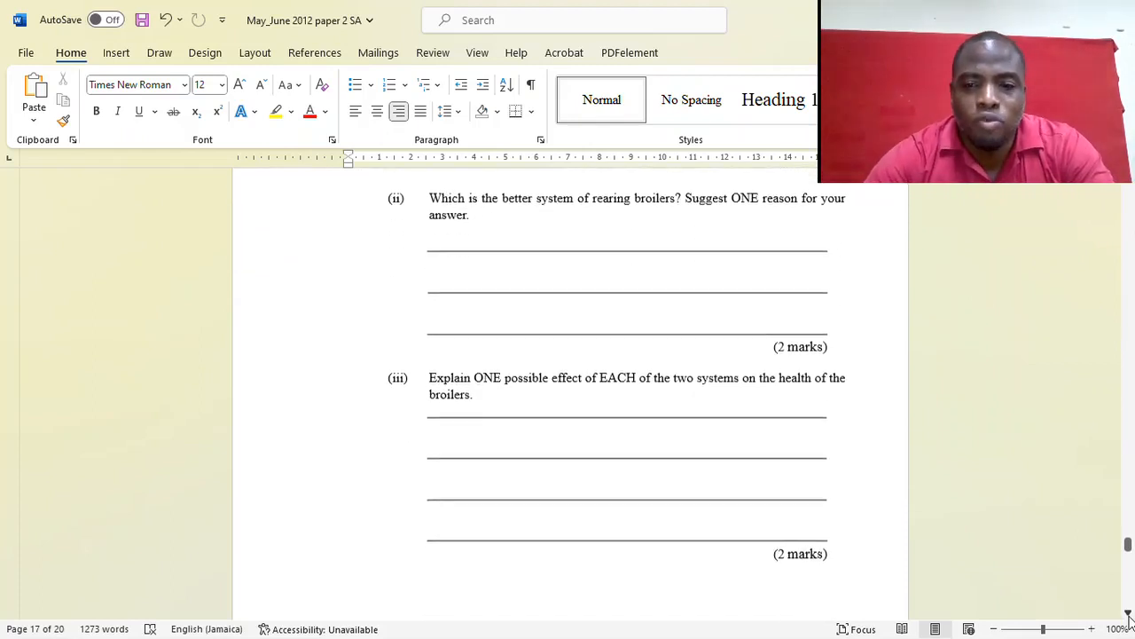
{"action": "scroll", "scroll_direction": "down", "scroll_amount": 3}
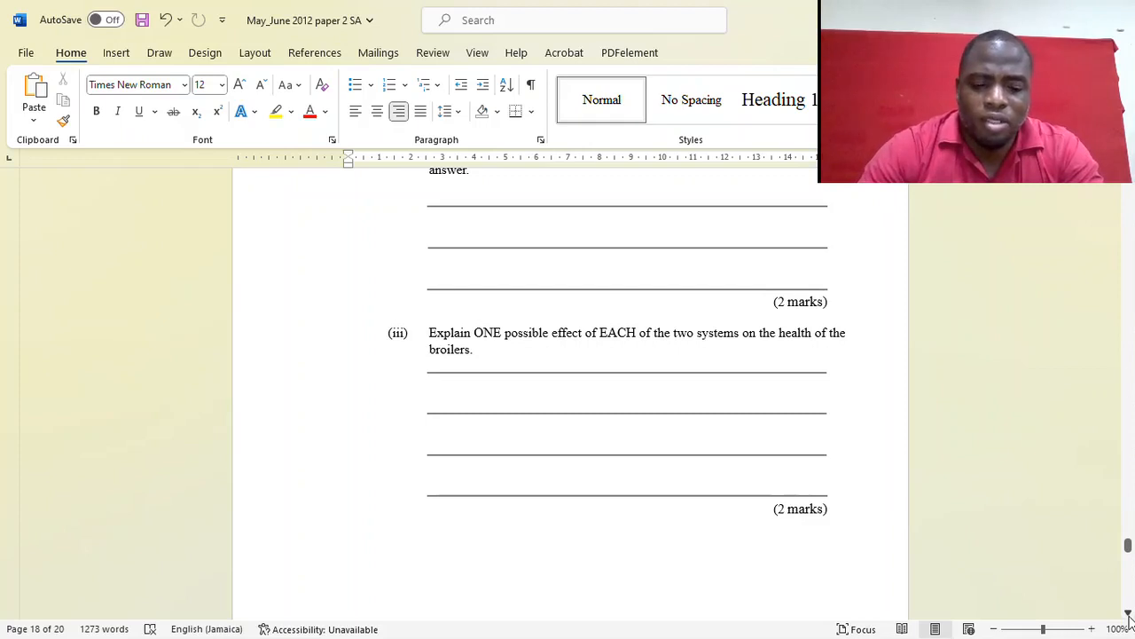
{"action": "scroll", "scroll_direction": "down", "scroll_amount": 3}
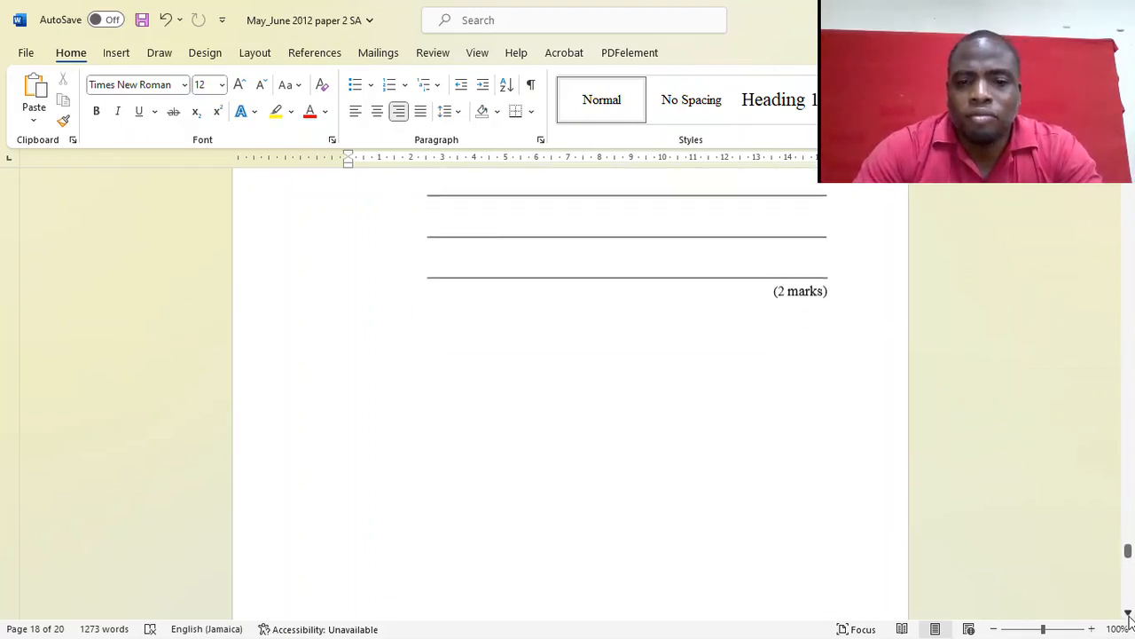